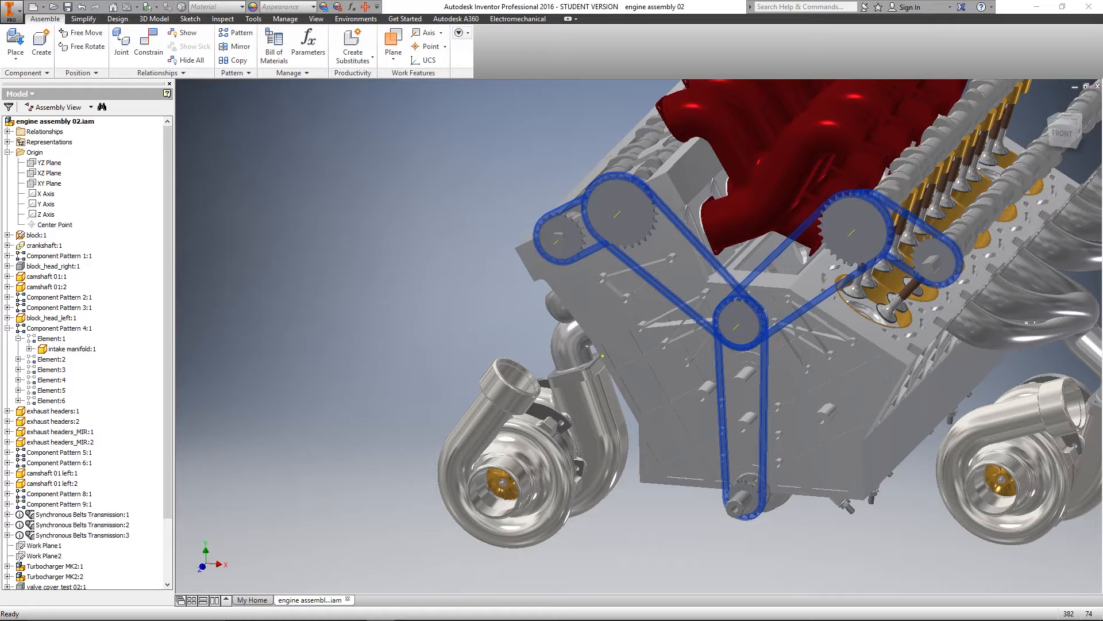
Select Chain Drive:1 through Chain Drive:5 together in the model browser.
left_click(36, 235)
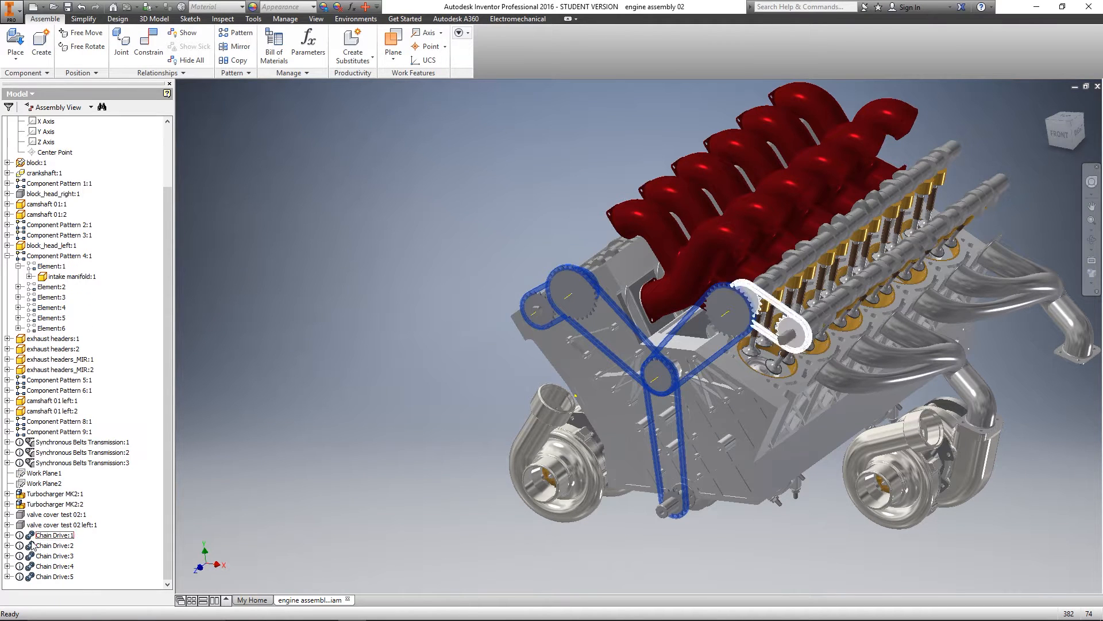
left_click(53, 576)
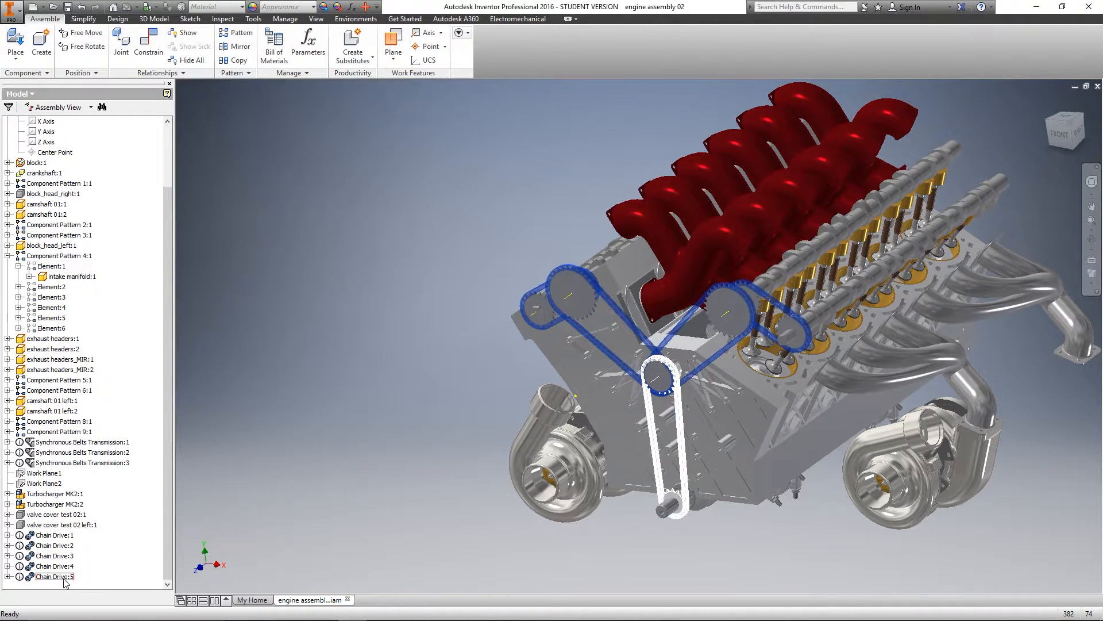
left_click(54, 535)
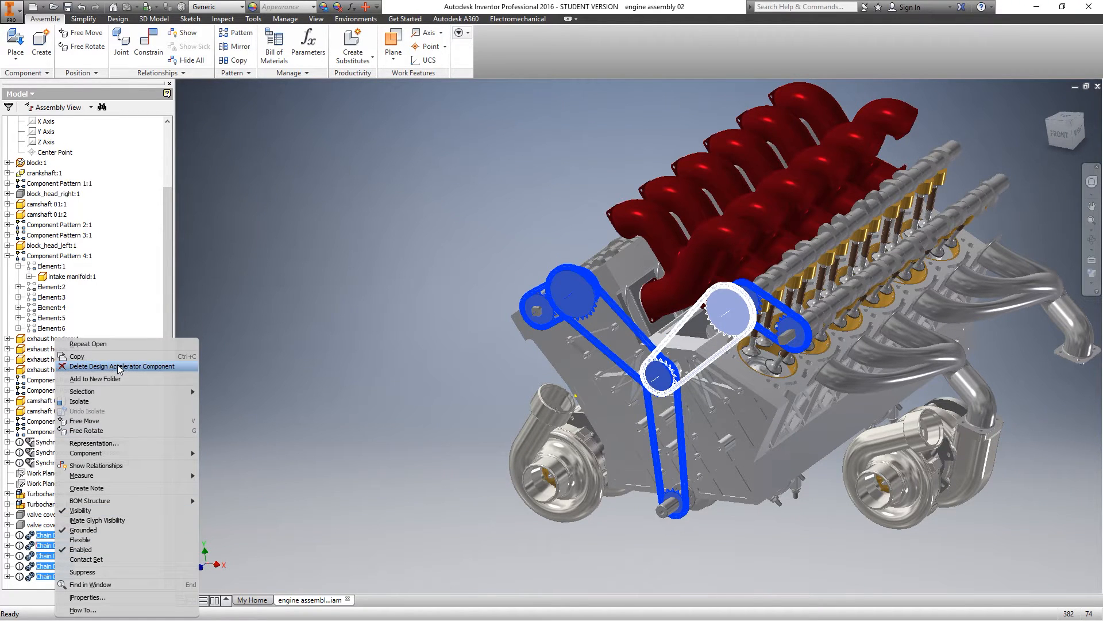
Delete the five selected chain drives with Delete Design Accelerator Component.
left_click(126, 366)
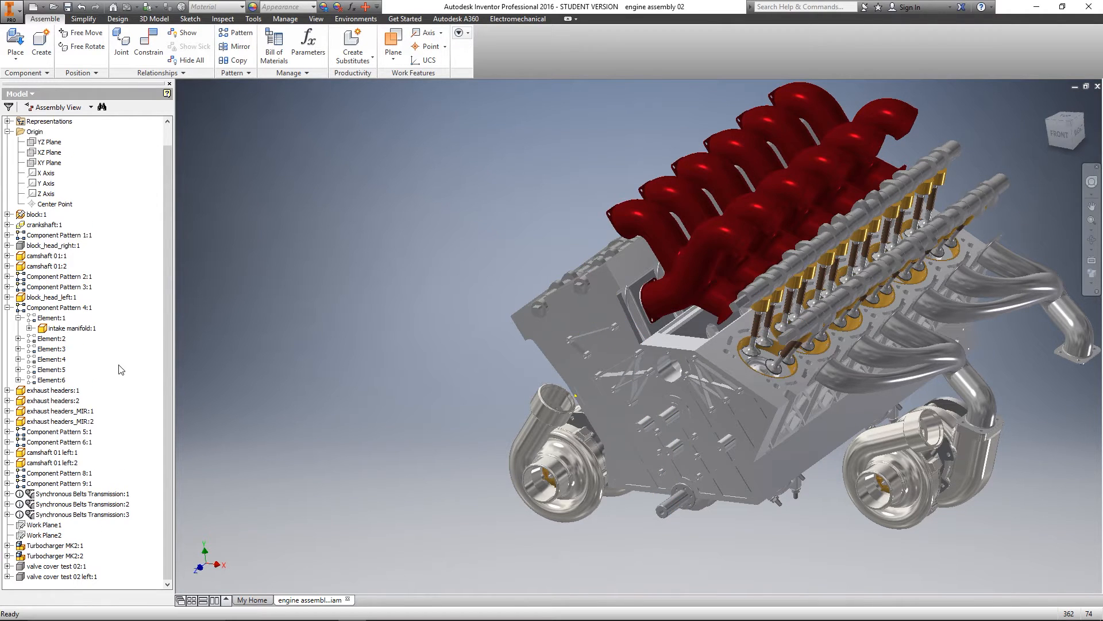
mouse_move(278, 310)
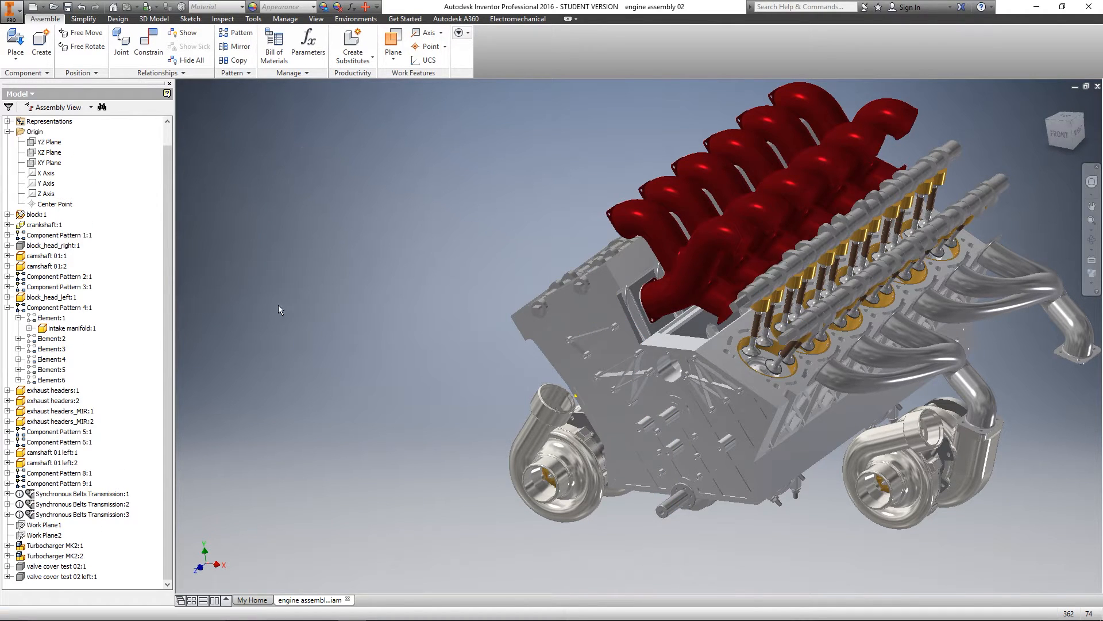
mouse_move(117, 19)
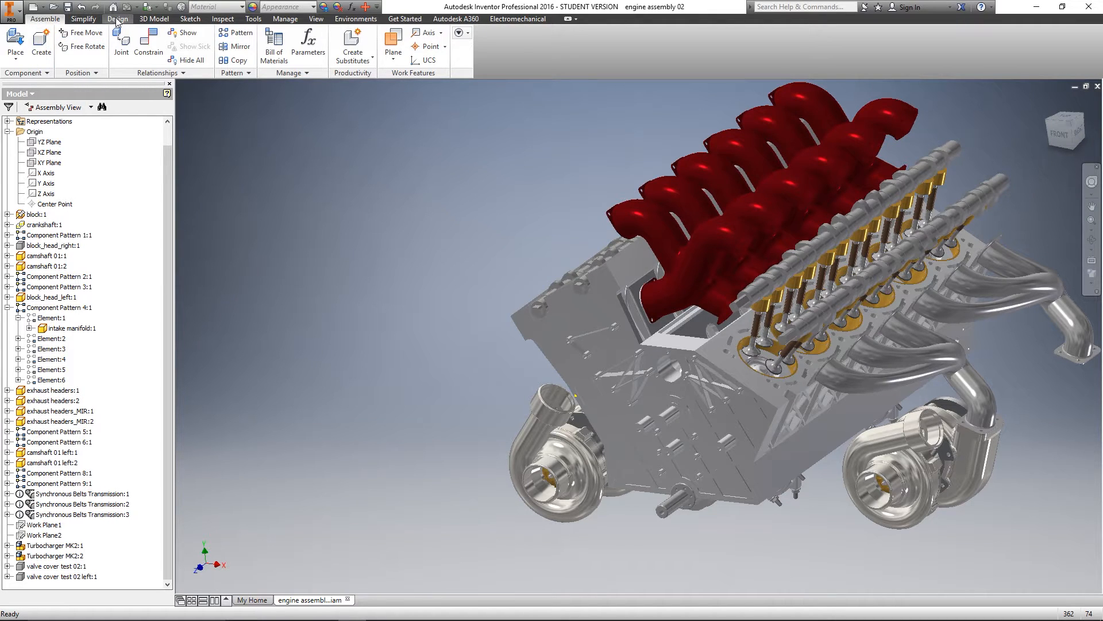
Launch the Roller Chains generator from the Design tab's Power Transmission drop-down.
left_click(117, 19)
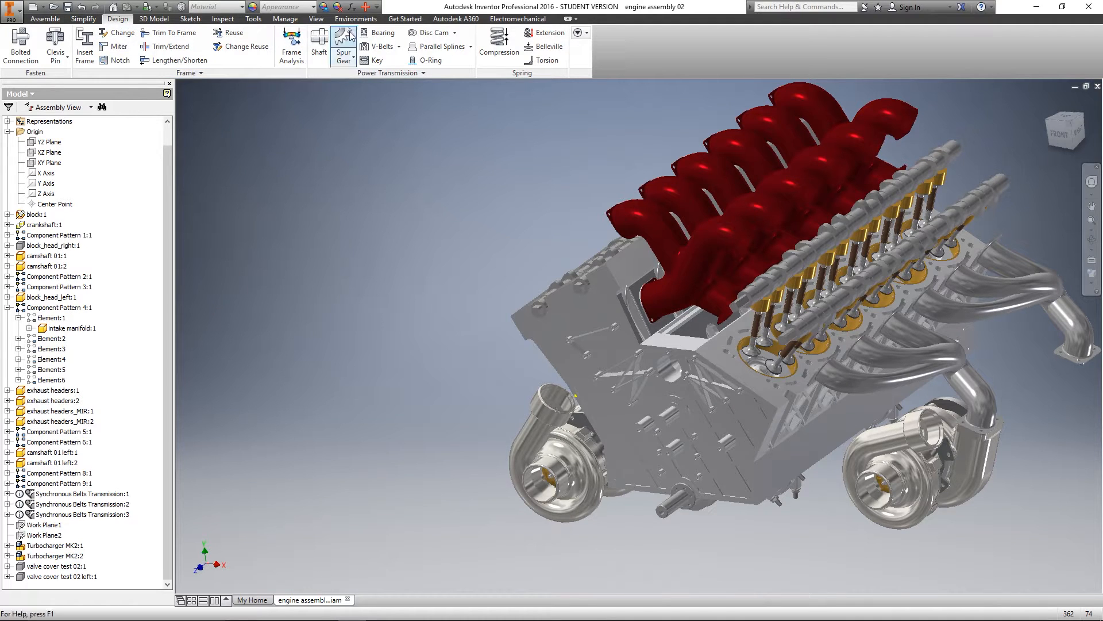
mouse_move(379, 46)
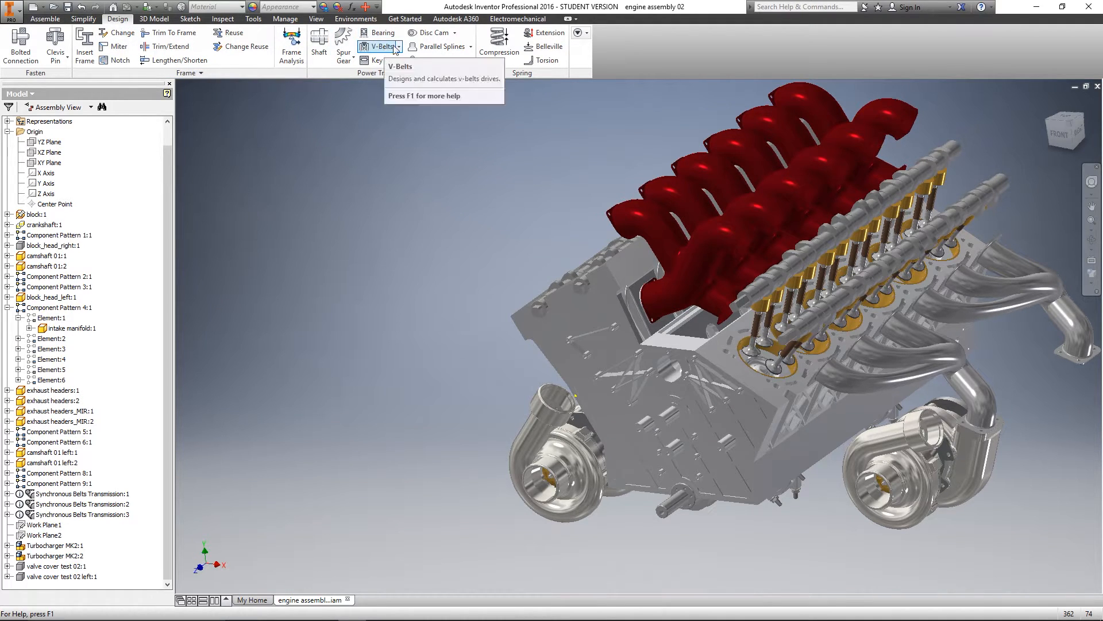
left_click(396, 47)
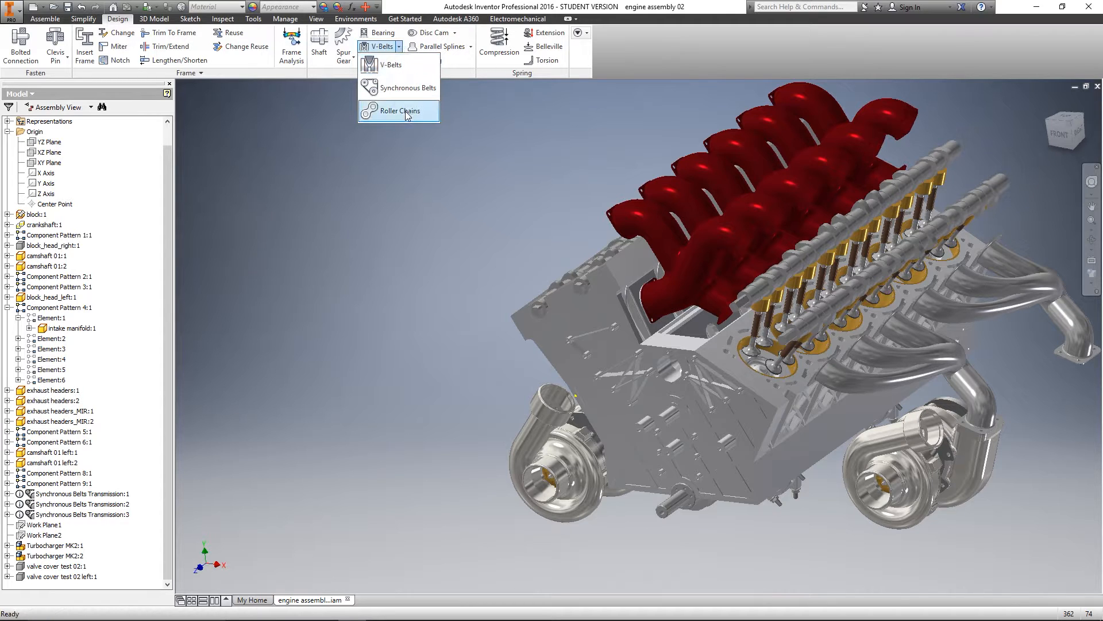
left_click(401, 110)
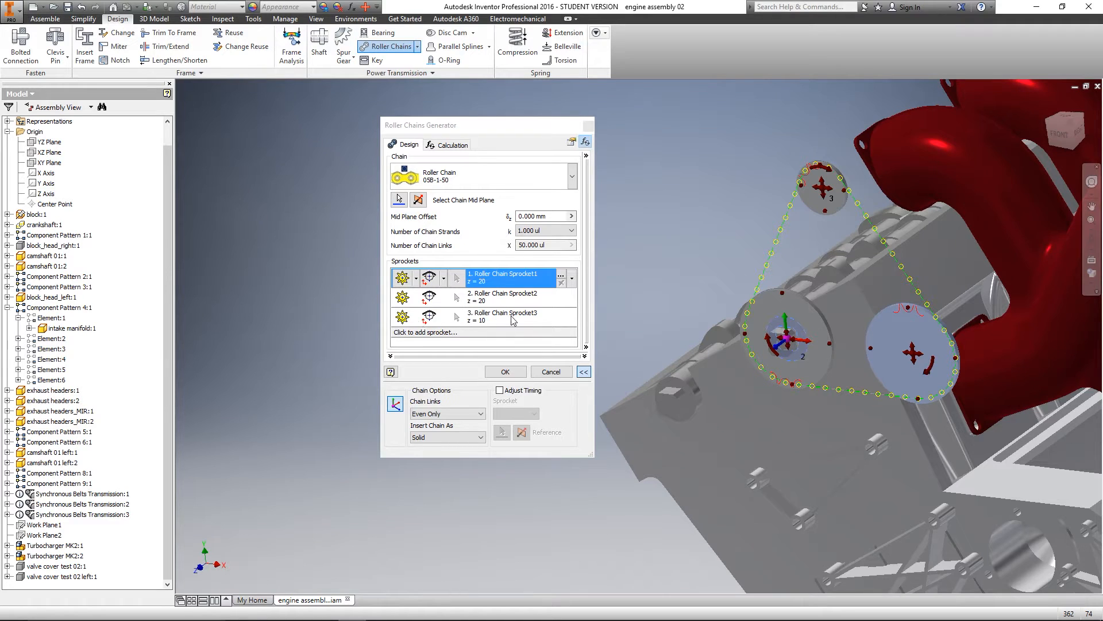
Remove sprocket 3, fix both 20-tooth sprockets on the camshafts, and accept the warnings.
left_click(507, 317)
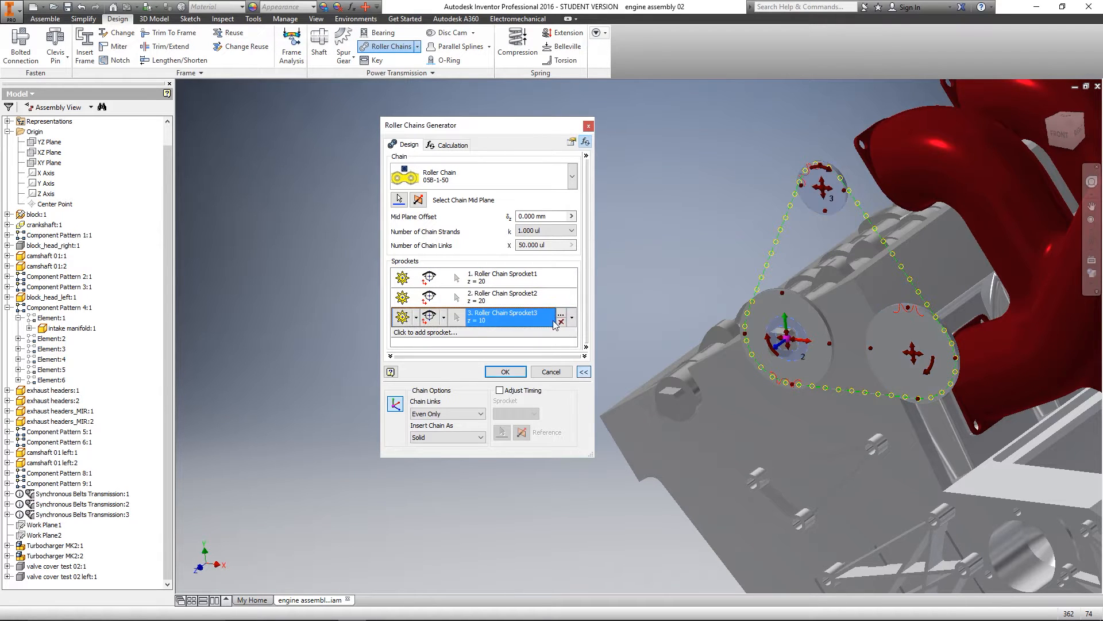
left_click(566, 314)
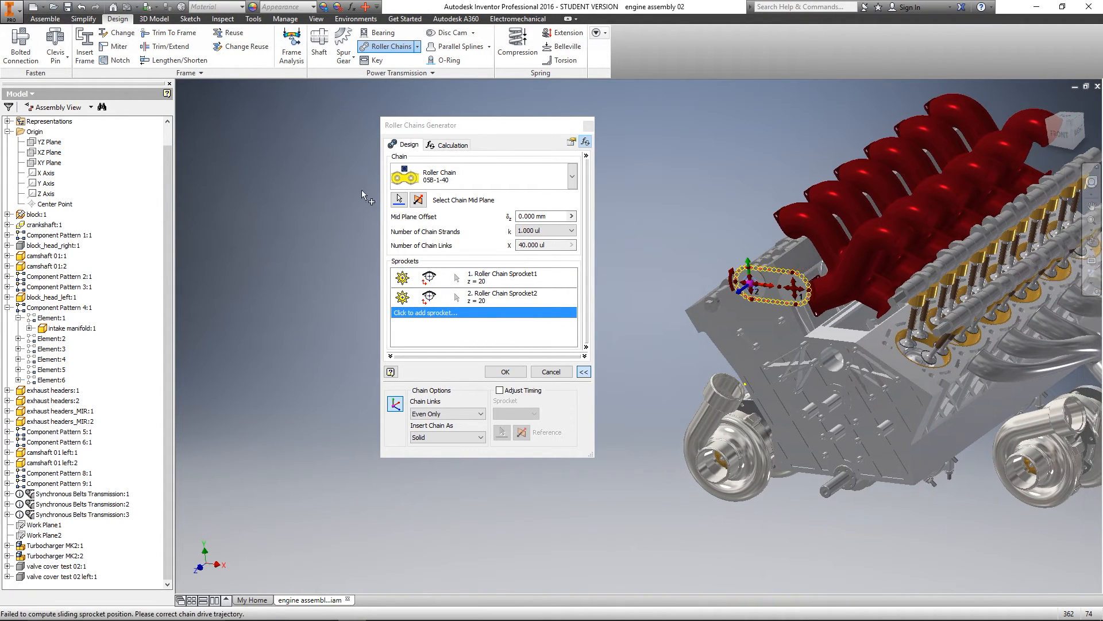
left_click(430, 277)
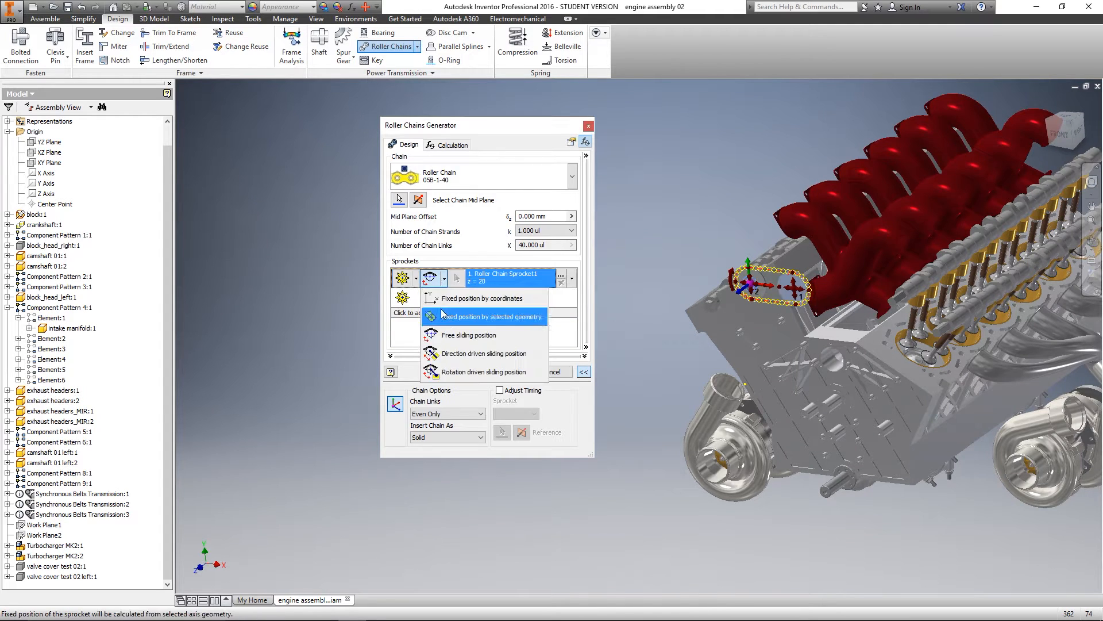
left_click(485, 316)
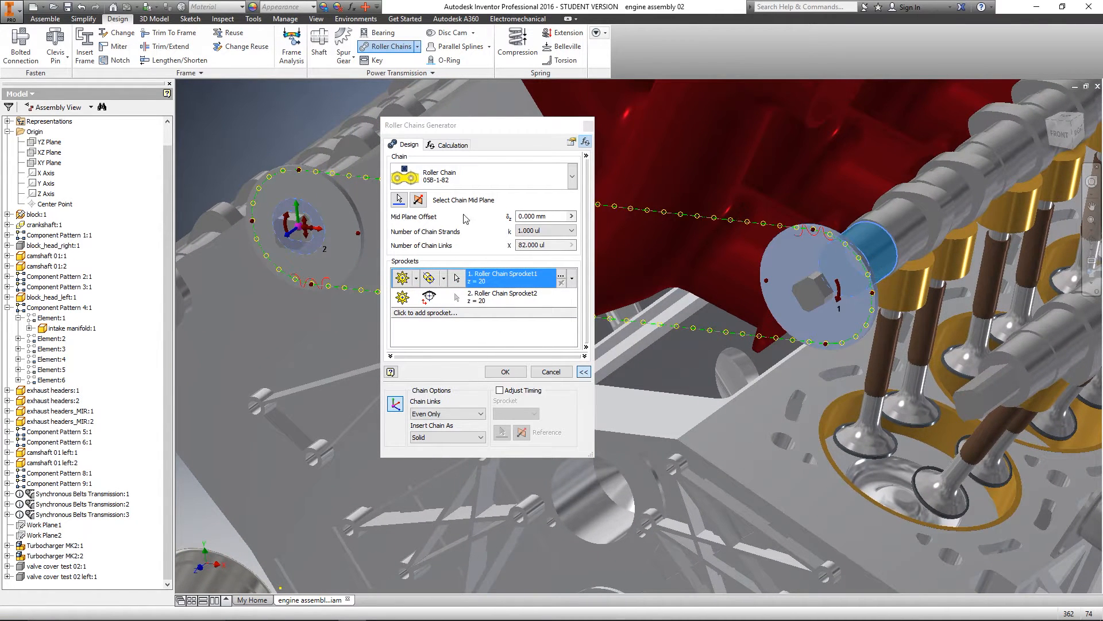
left_click(414, 296)
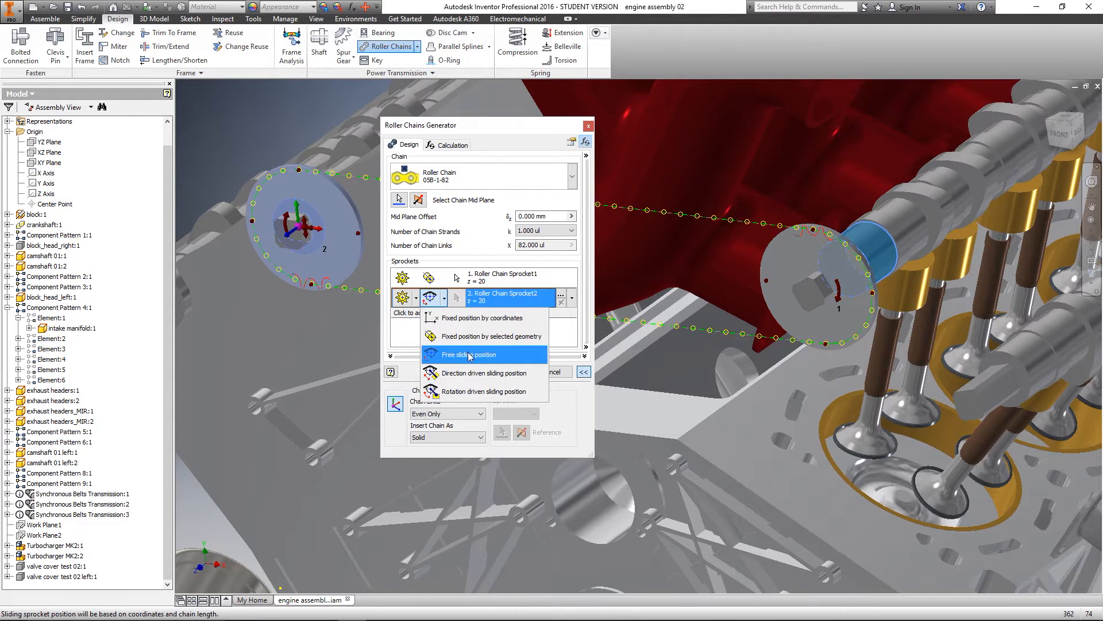
mouse_move(485, 336)
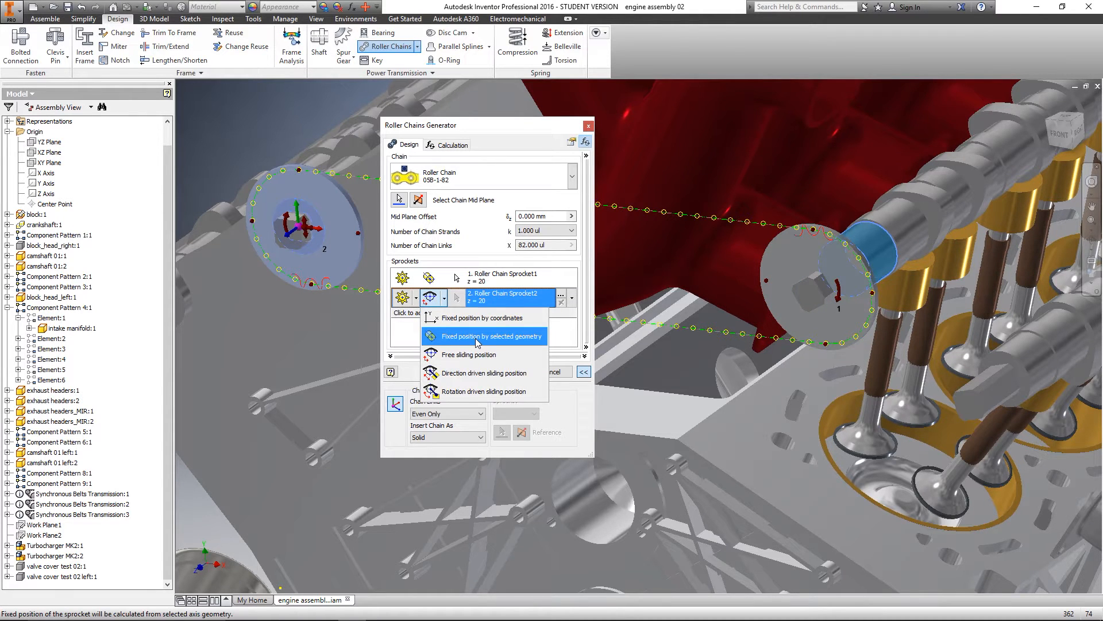
left_click(484, 335)
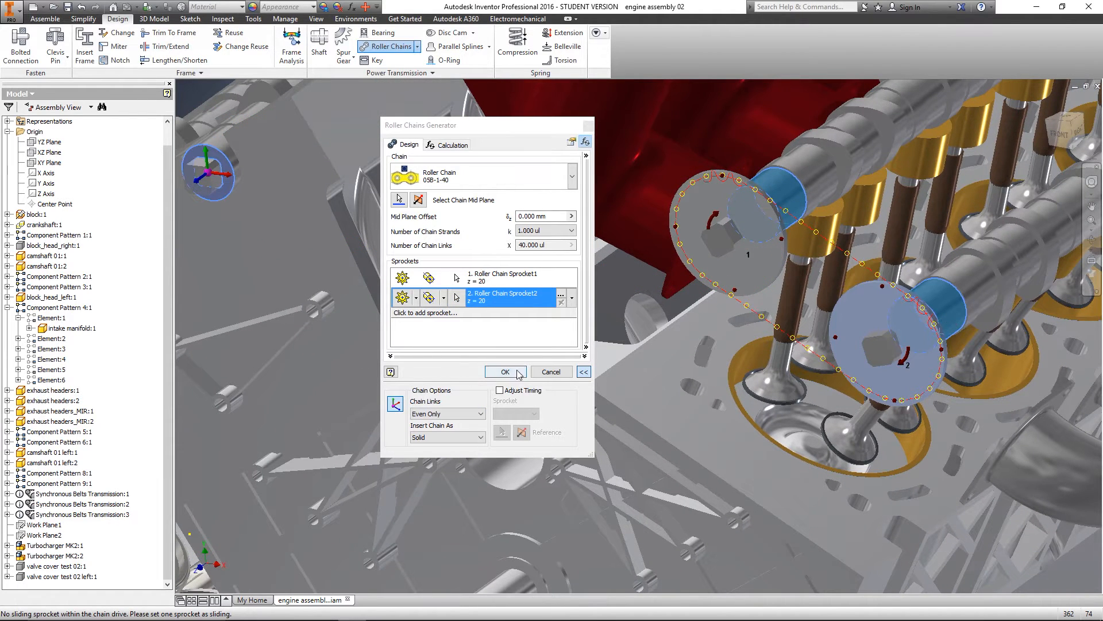
left_click(505, 371)
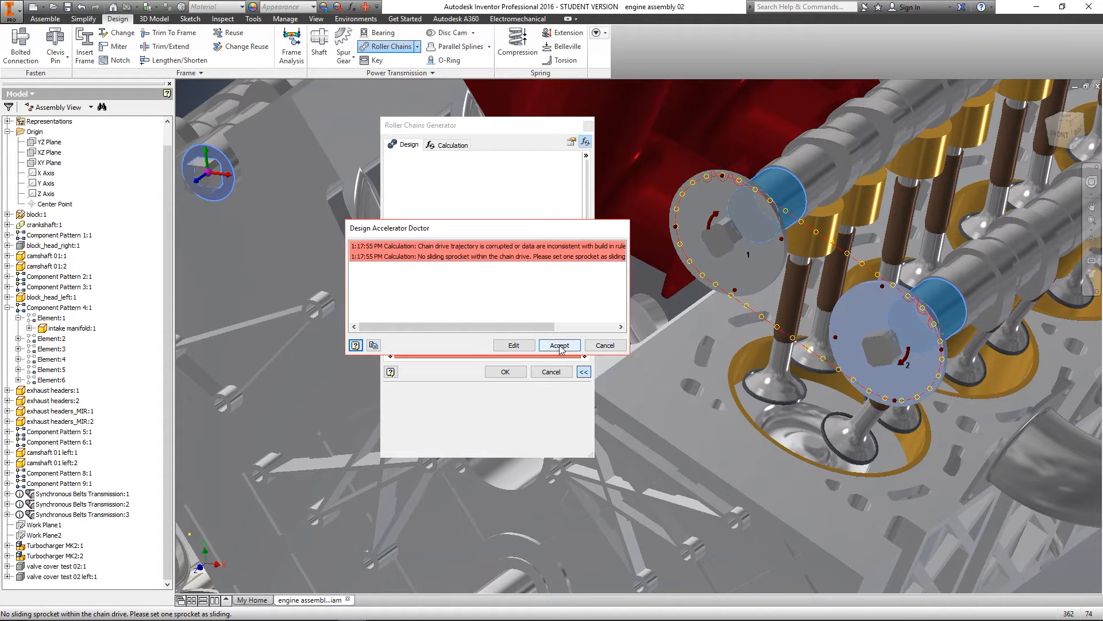
left_click(558, 345)
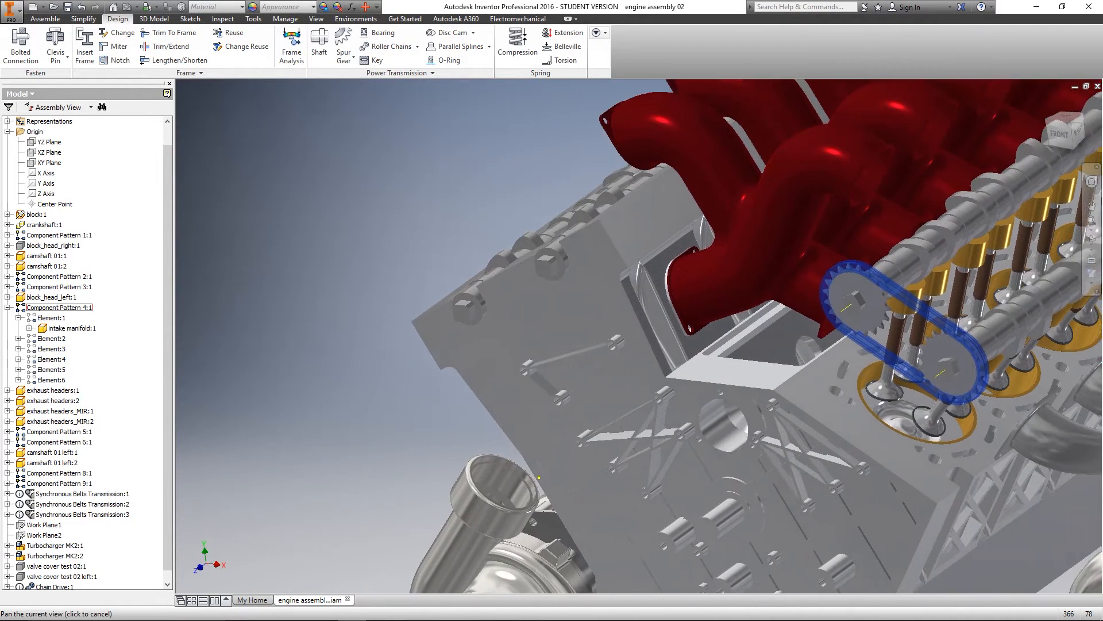
Rerun Roller Chains, drop sprocket 3, place sprockets on the other bank's camshafts, accept warnings.
left_click(389, 47)
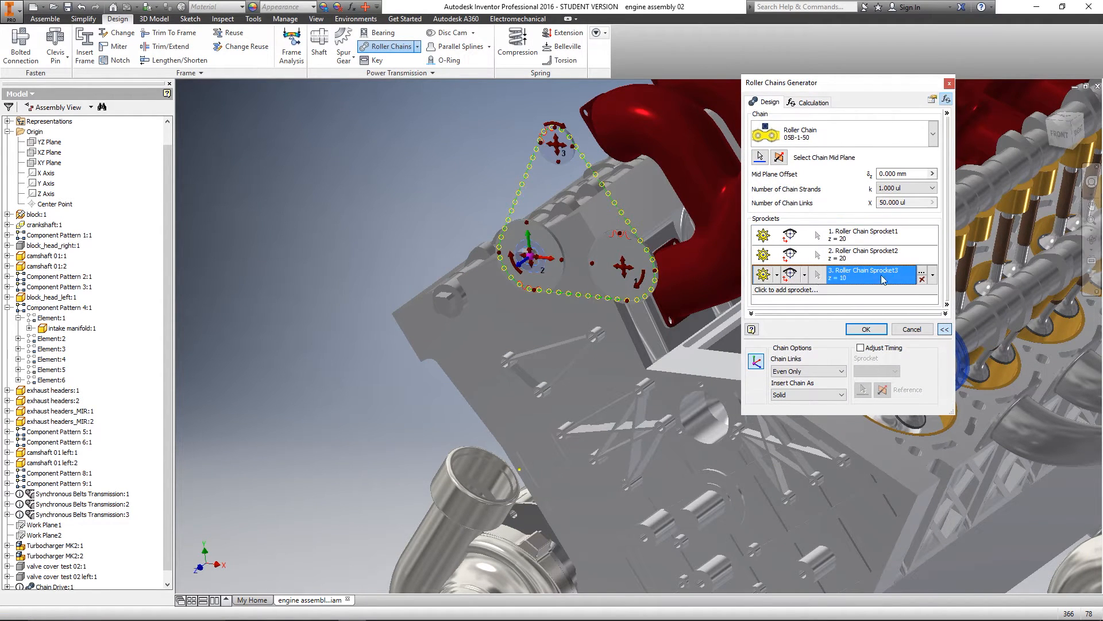
mouse_move(925, 299)
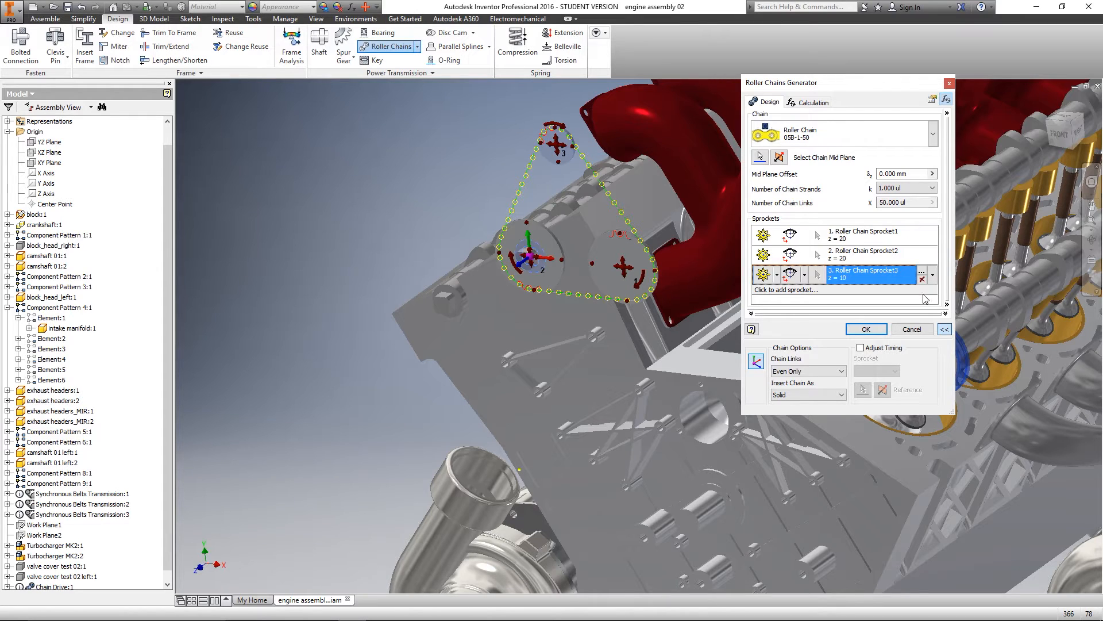
left_click(922, 273)
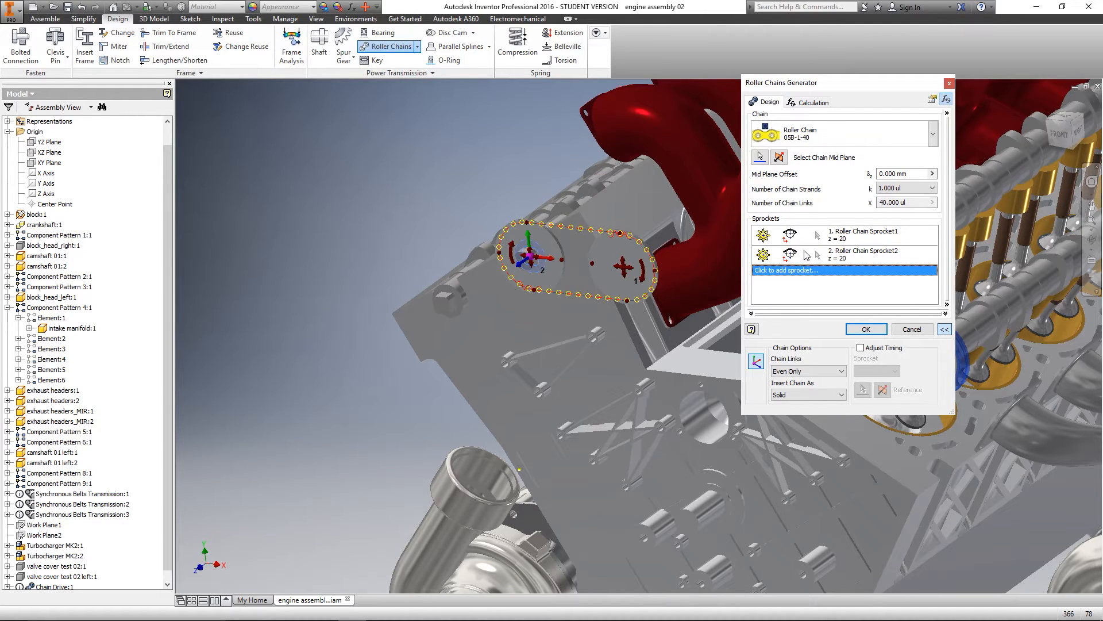
left_click(862, 235)
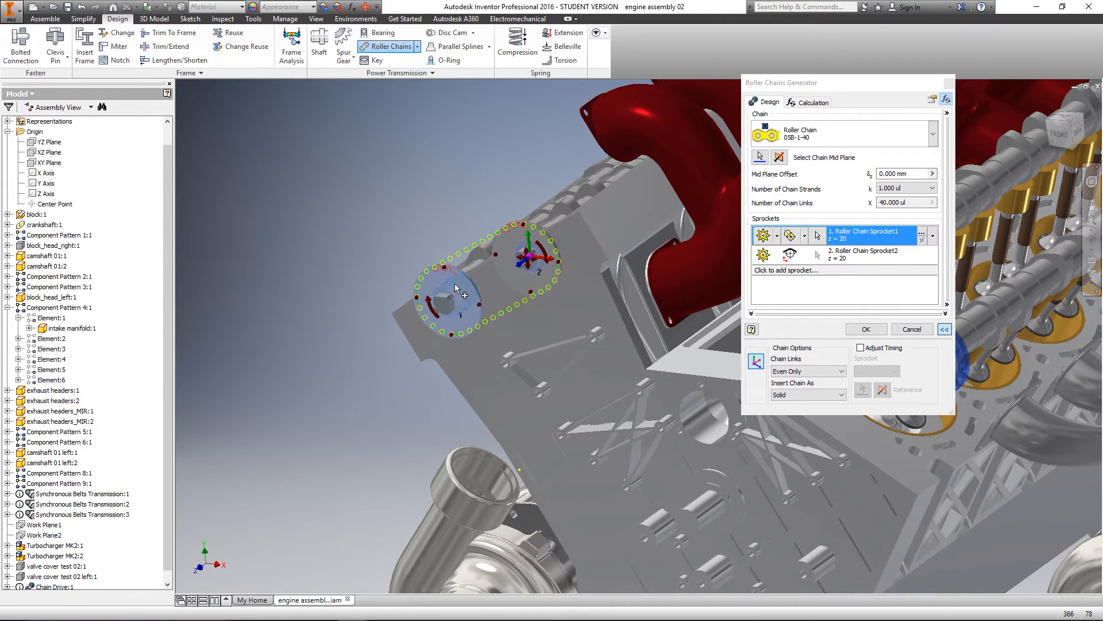
mouse_move(793, 255)
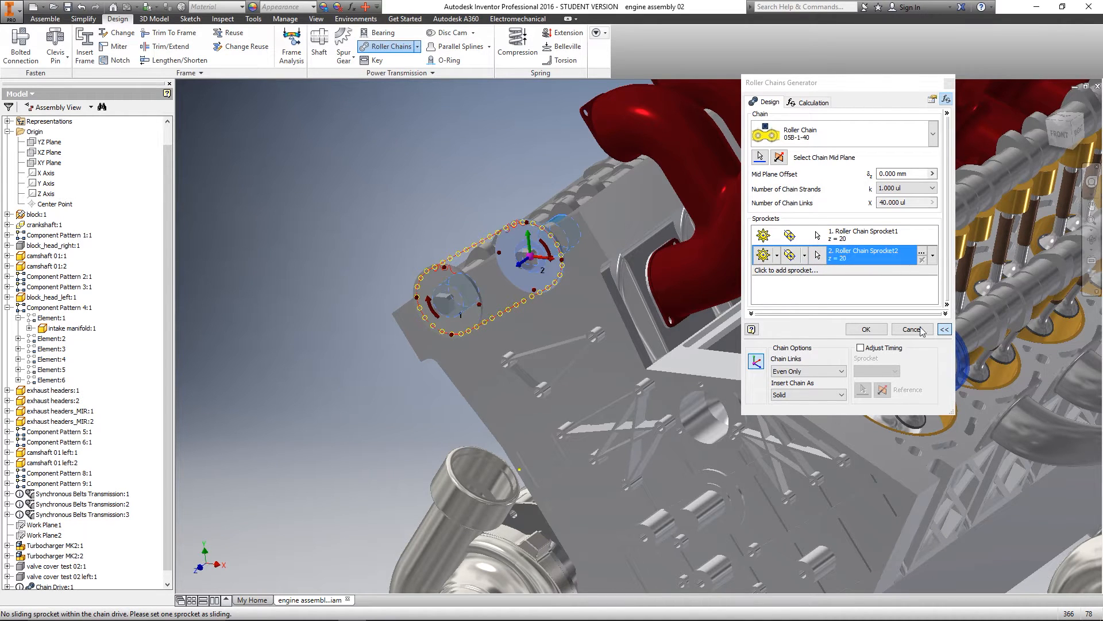
left_click(866, 329)
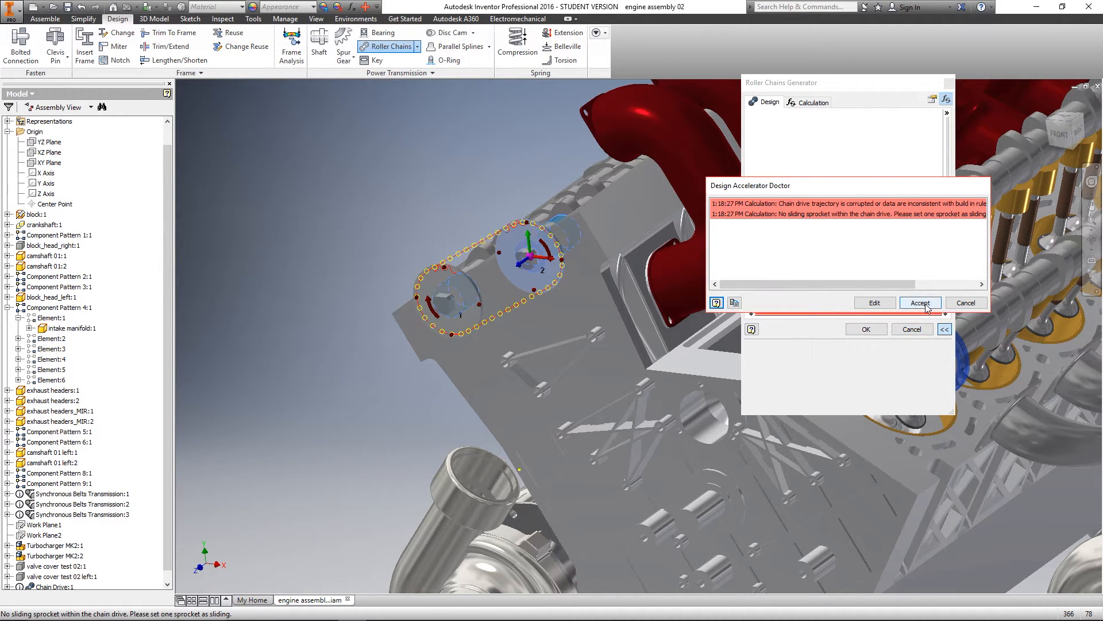
left_click(919, 303)
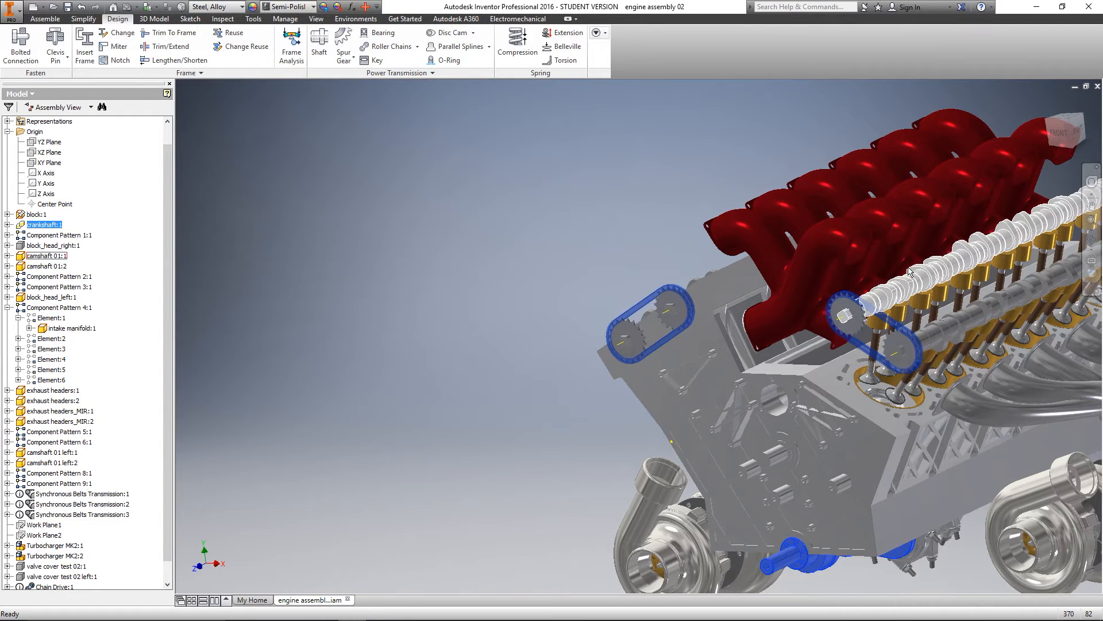
mouse_move(894, 301)
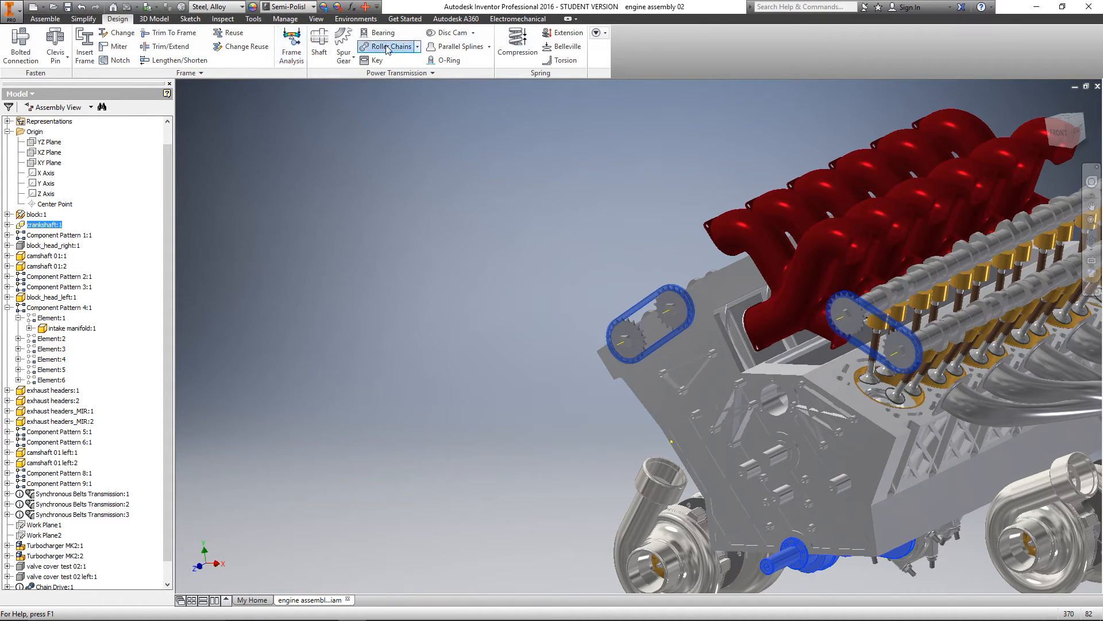
Start a new roller chain on the chosen plane with a 30-tooth first sprocket.
left_click(387, 46)
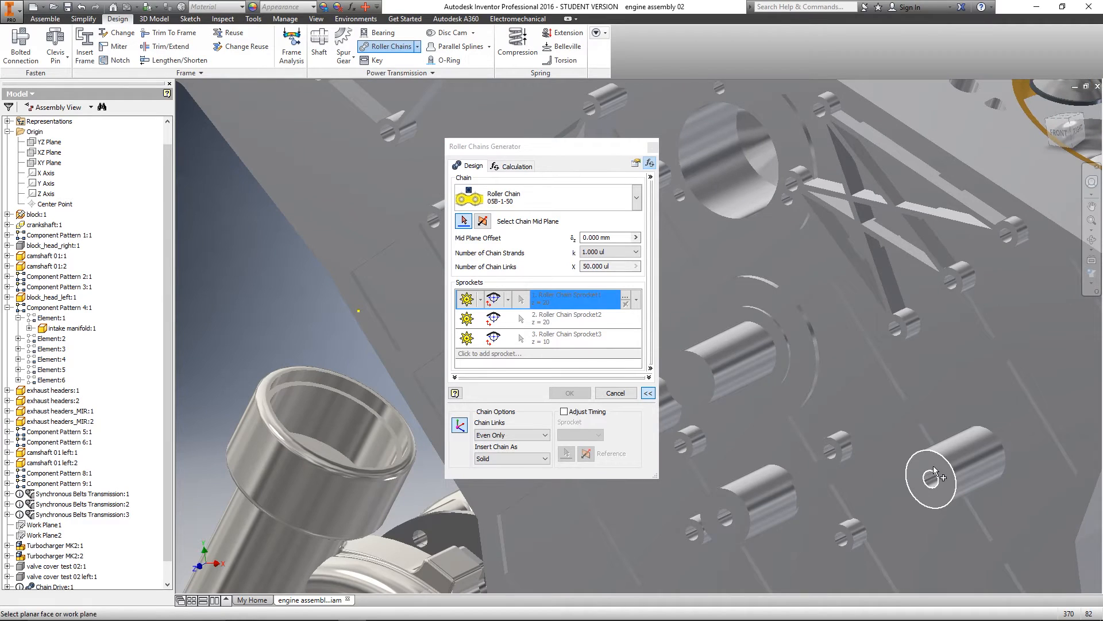
left_click(931, 479)
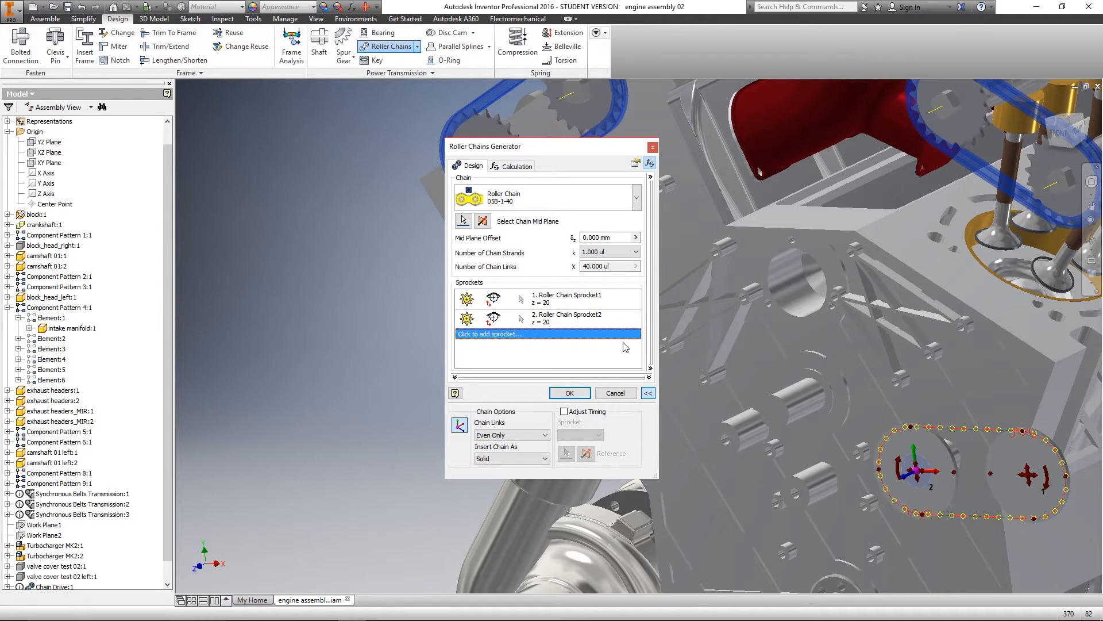
left_click(570, 298)
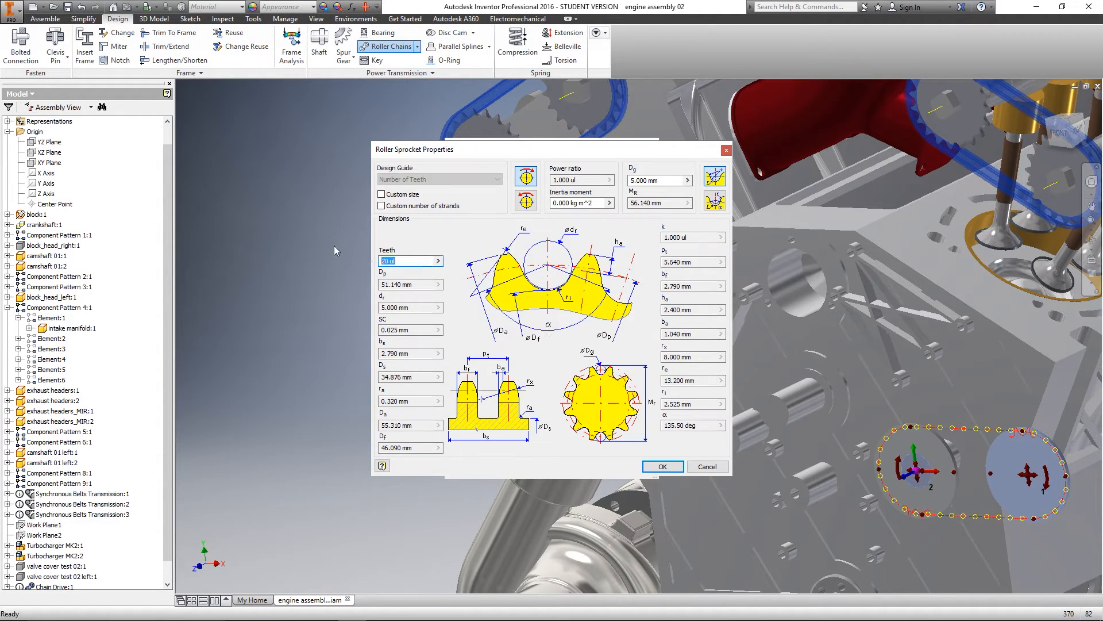
type("30")
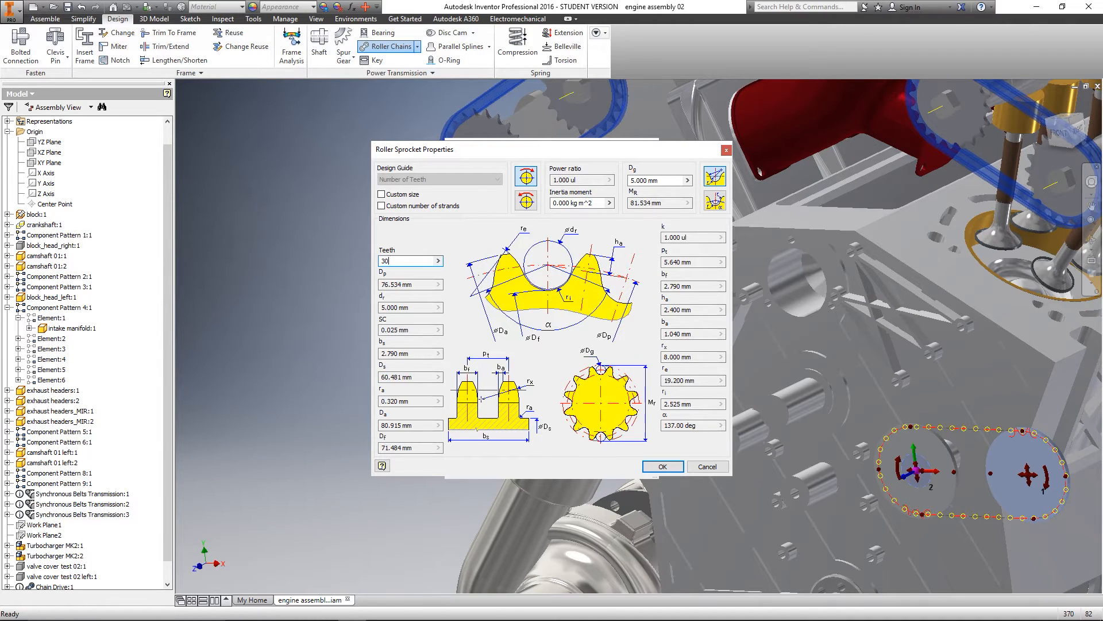
left_click(662, 466)
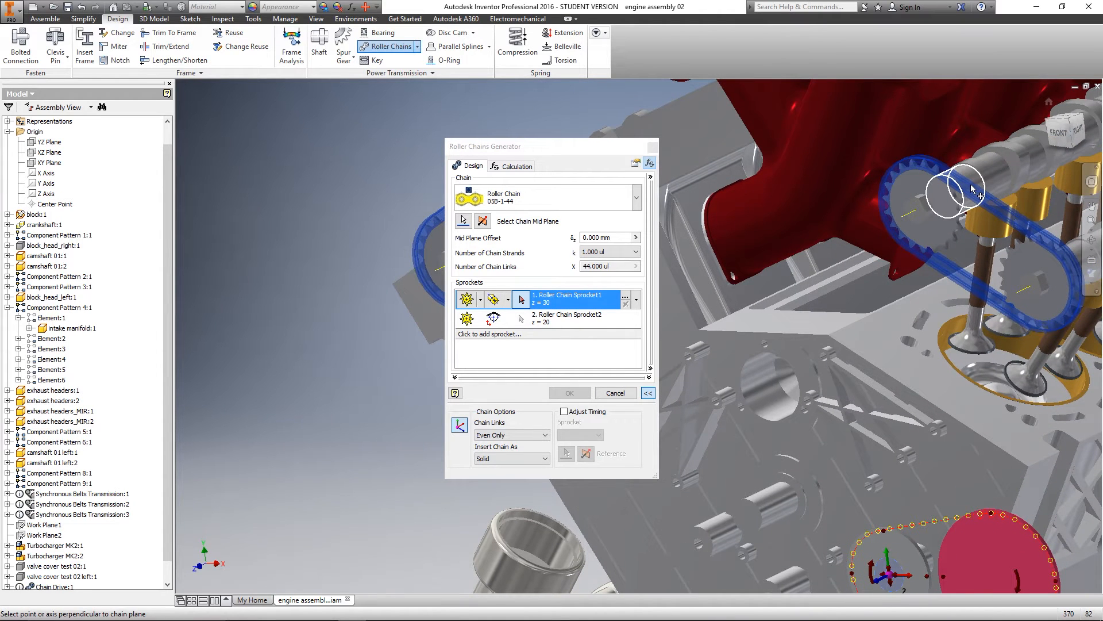
Fix both sprockets by selected geometry on the shafts and create the chain.
left_click(508, 319)
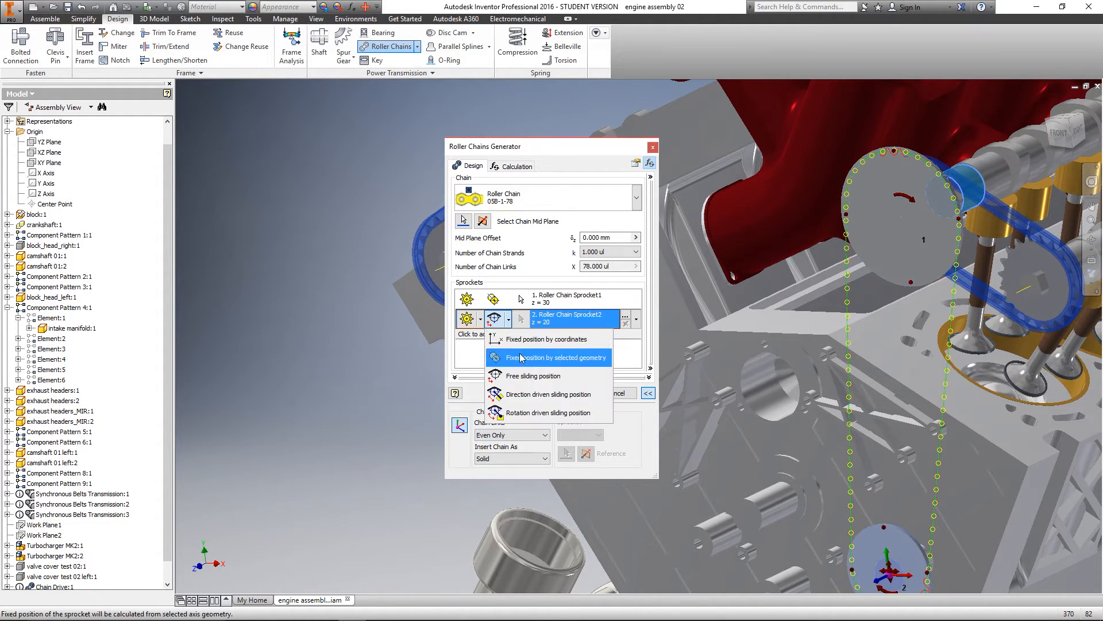
left_click(549, 356)
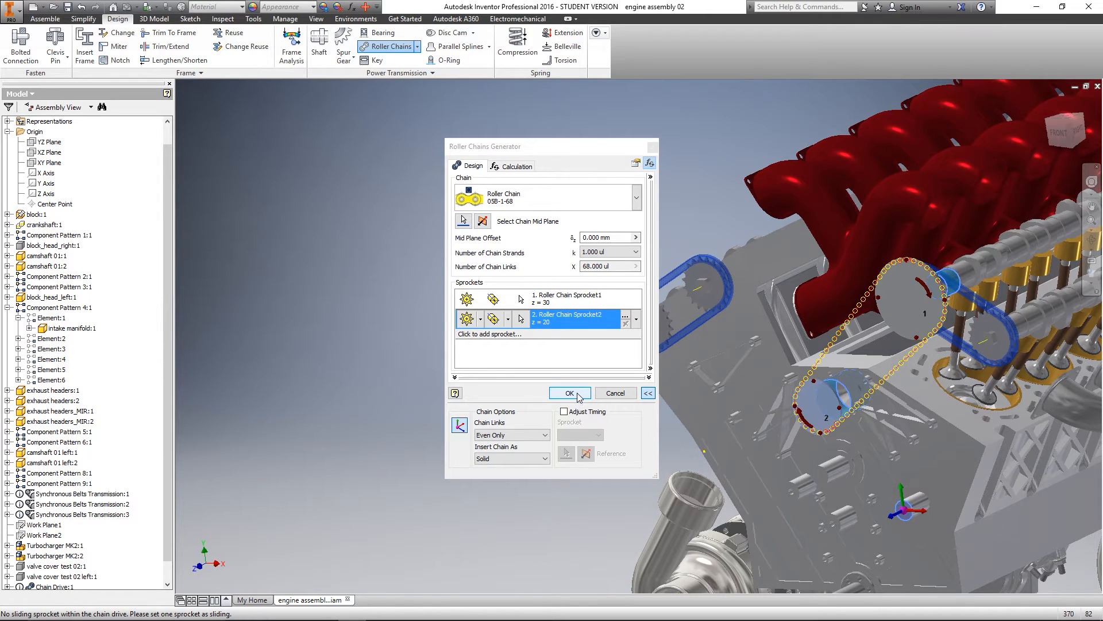
left_click(567, 393)
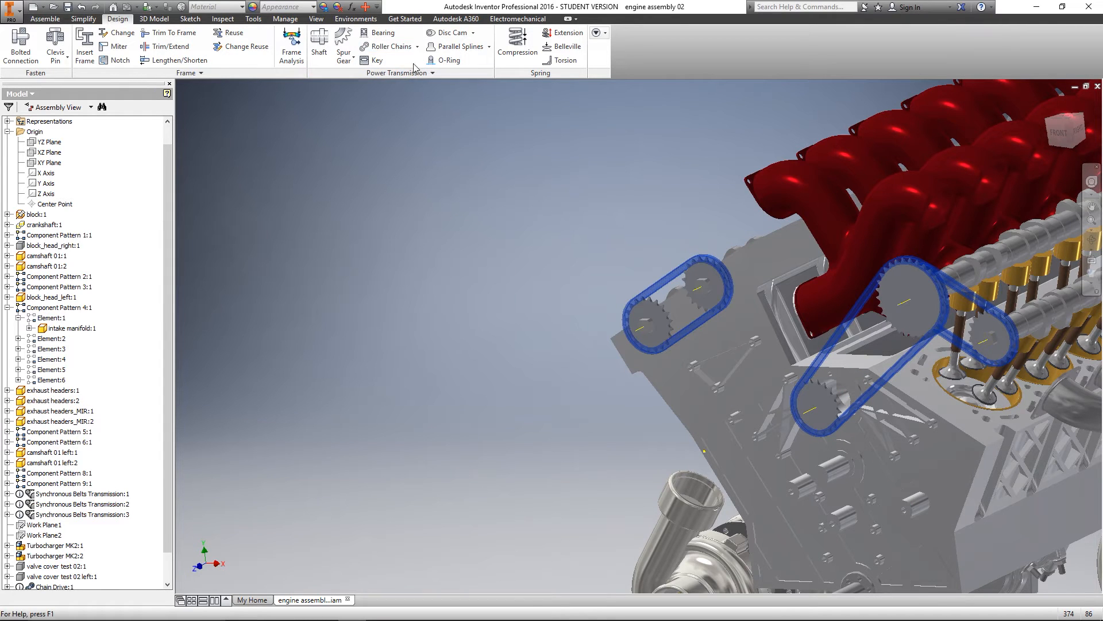
Start a roller chain on the mid plane, remove sprocket 3, and set 30 teeth.
left_click(386, 47)
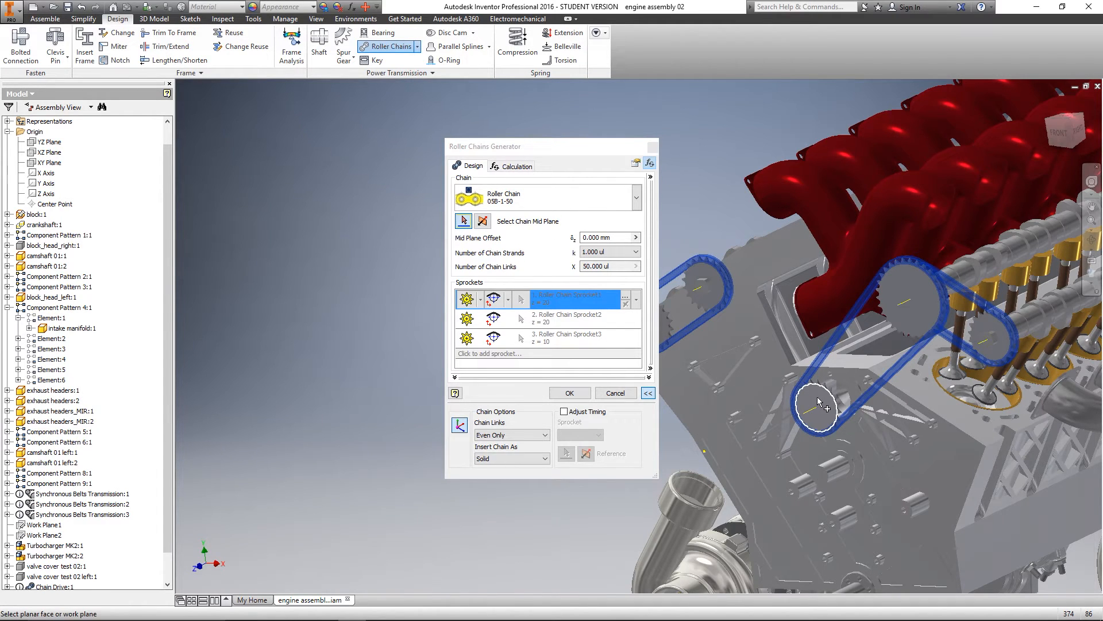
left_click(570, 338)
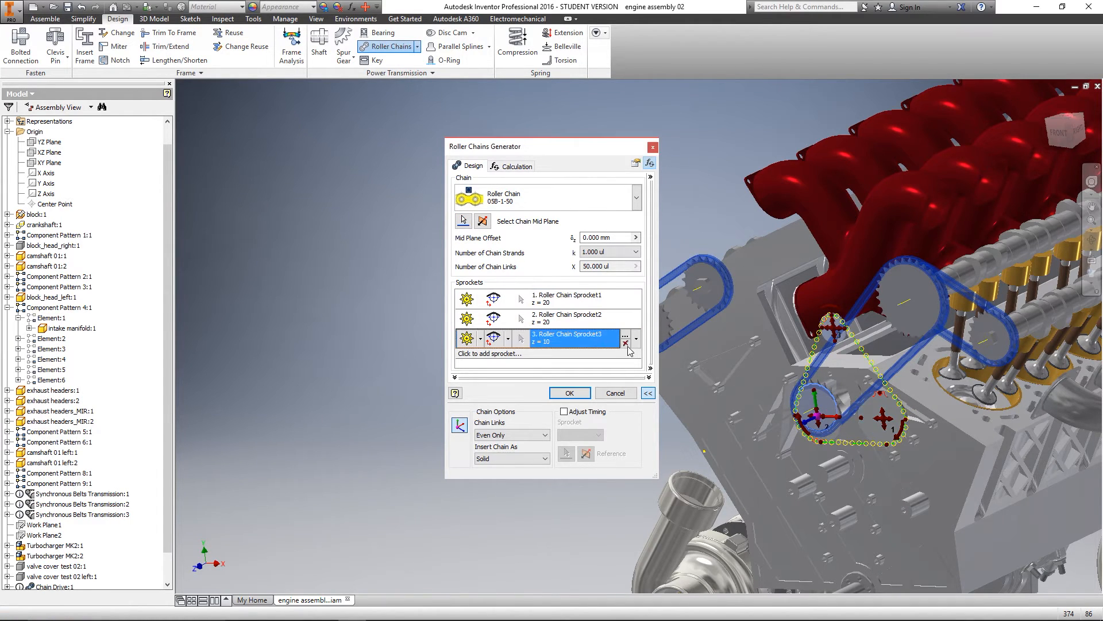
left_click(625, 342)
type("30")
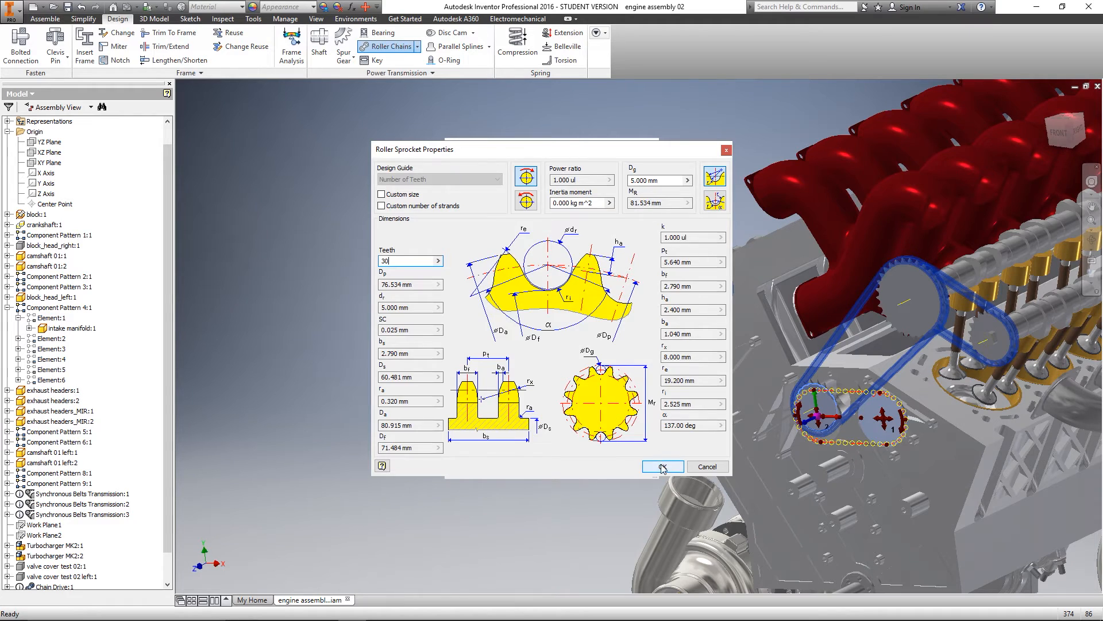
left_click(660, 466)
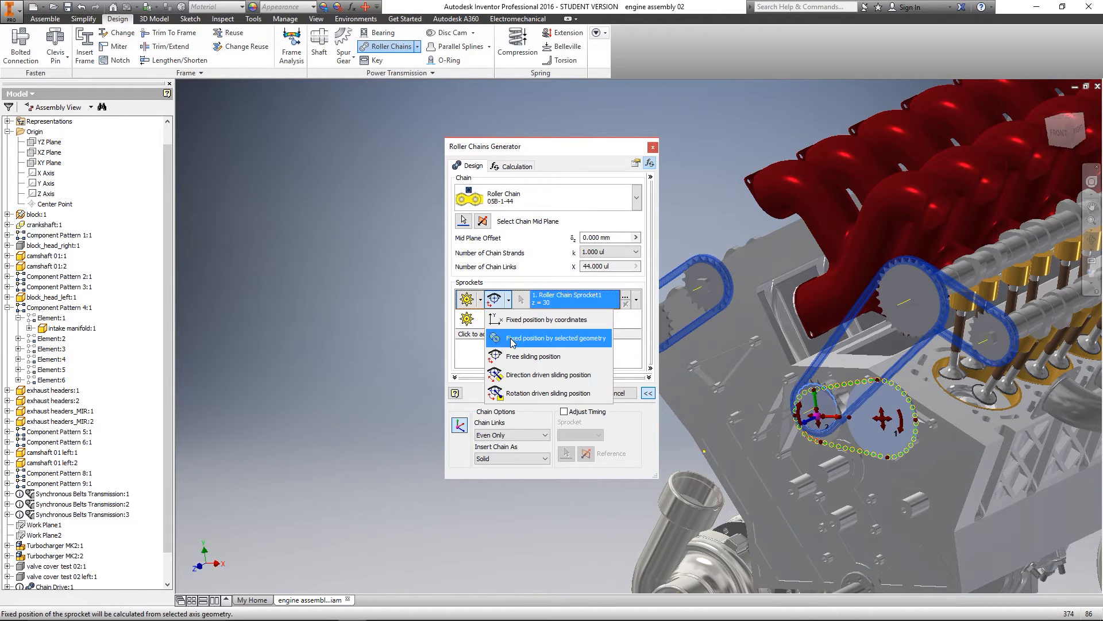
Fix the sprockets on the left camshaft and lower shaft, then create the chain.
left_click(555, 337)
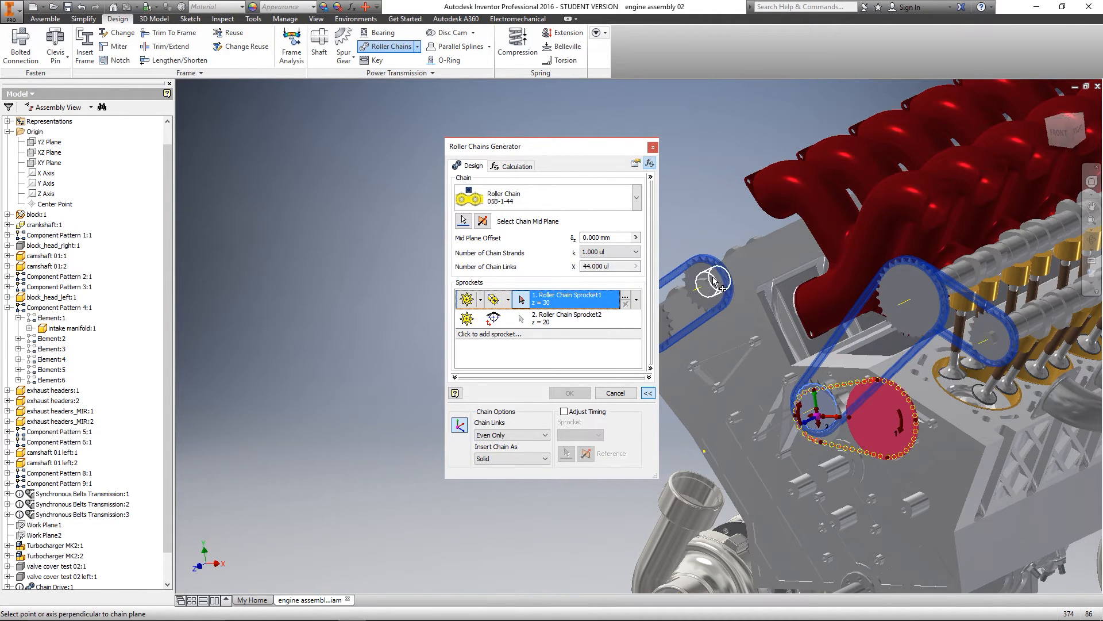
left_click(507, 319)
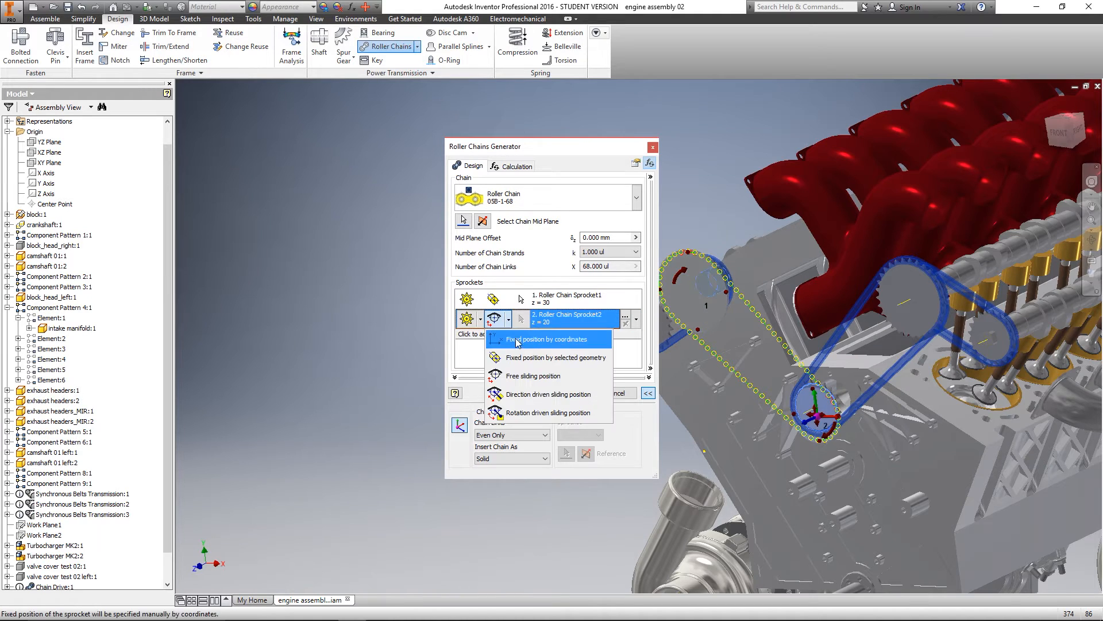
left_click(548, 339)
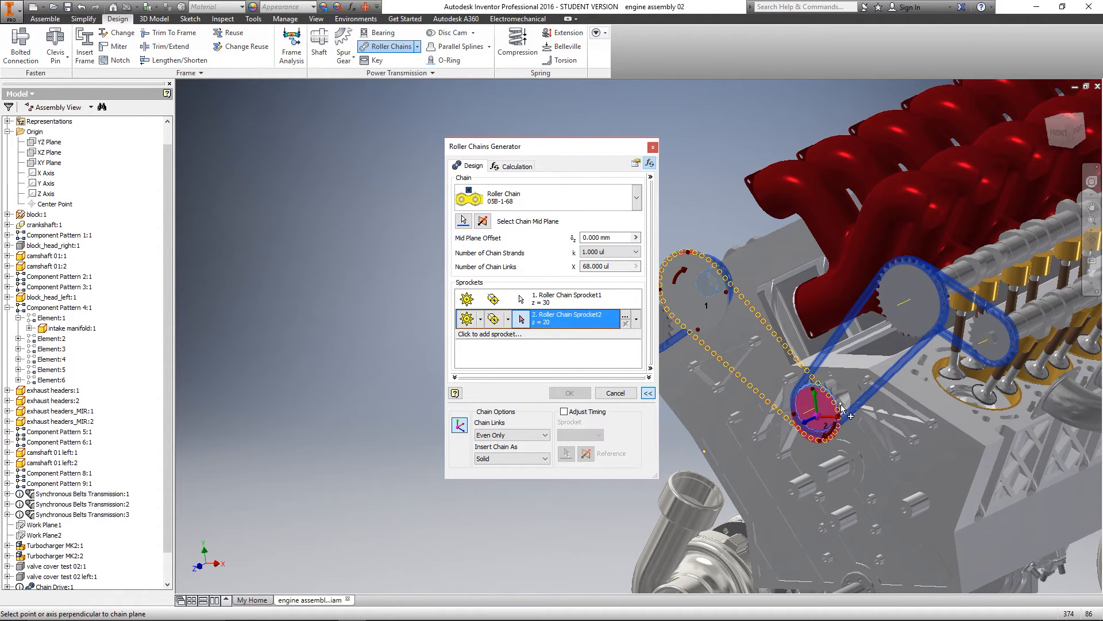
left_click(568, 393)
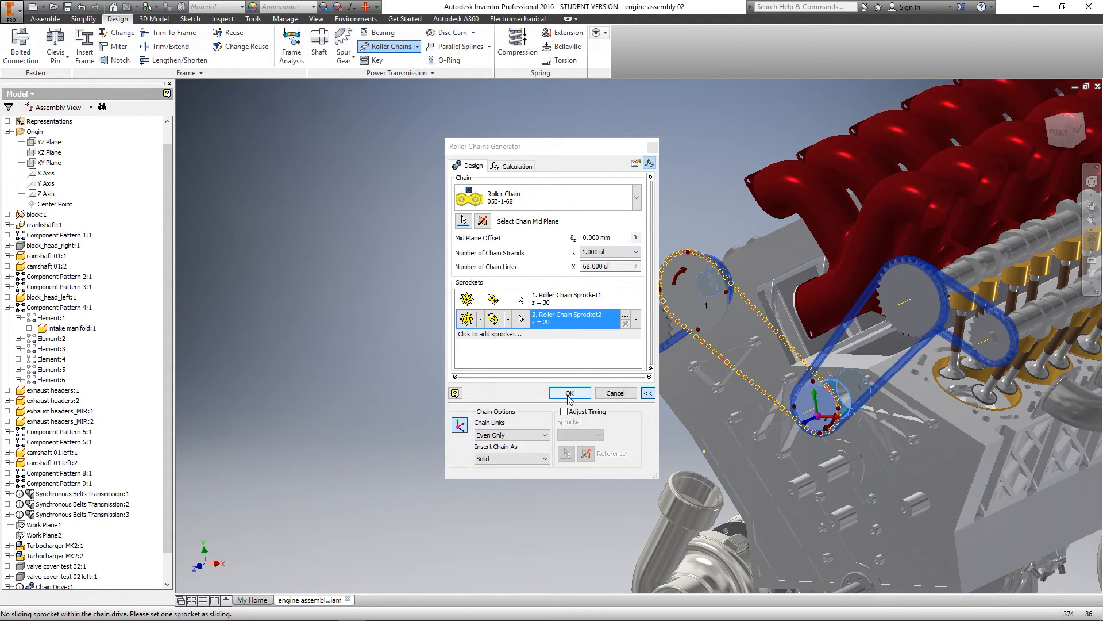
left_click(569, 393)
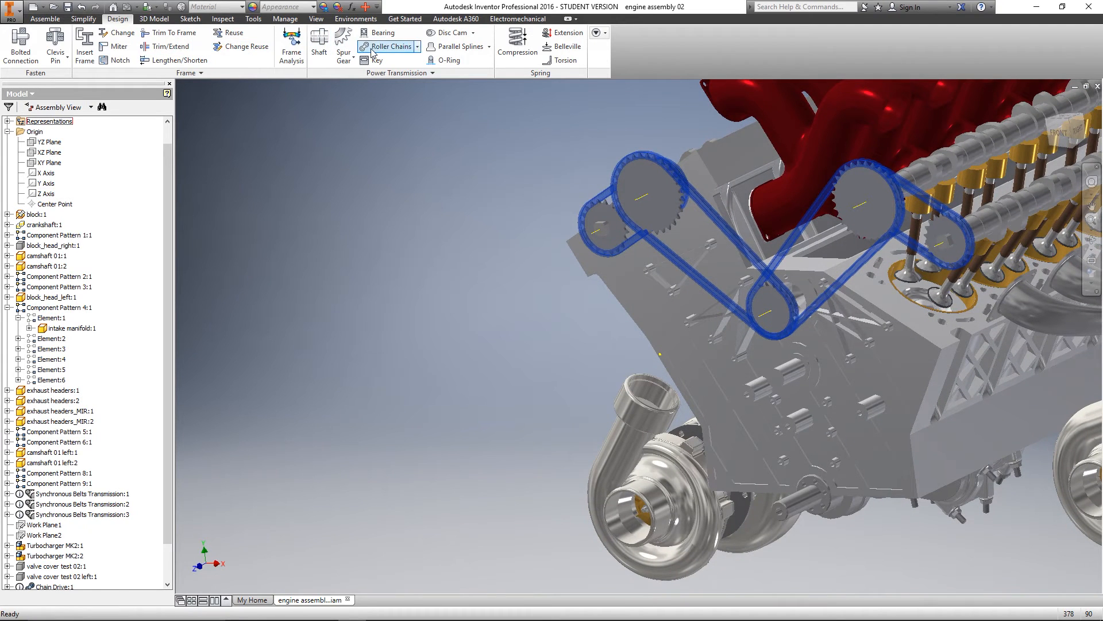
Launch Roller Chains again, previewing a 20-, 20- and 10-tooth three-sprocket loop.
left_click(388, 47)
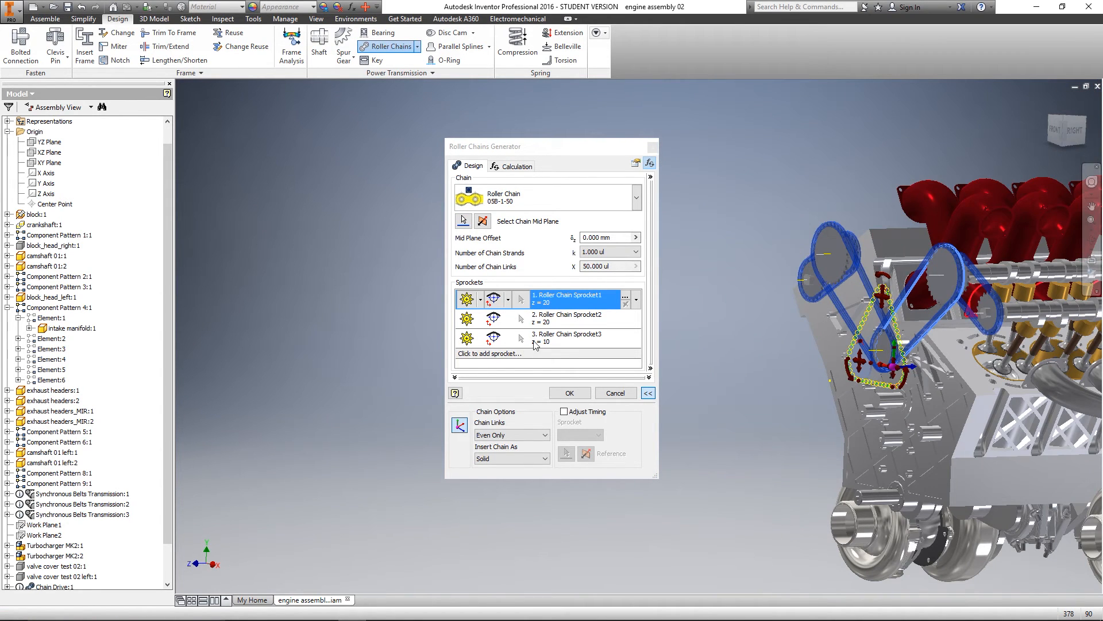
Change sprocket 2 to 15 teeth.
left_click(625, 299)
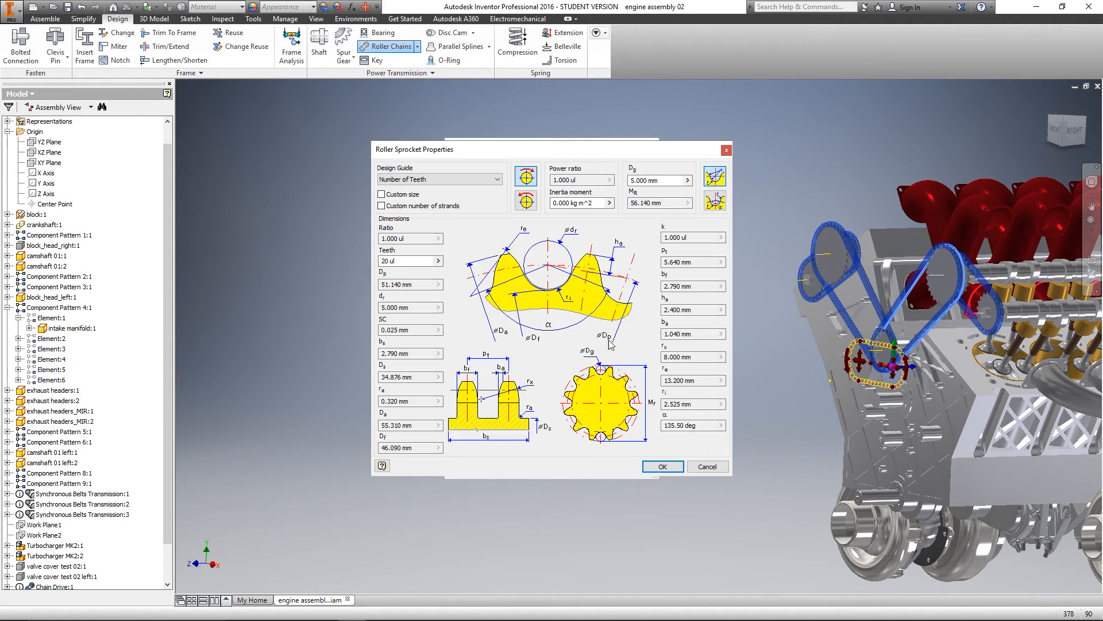
triple_click(404, 261)
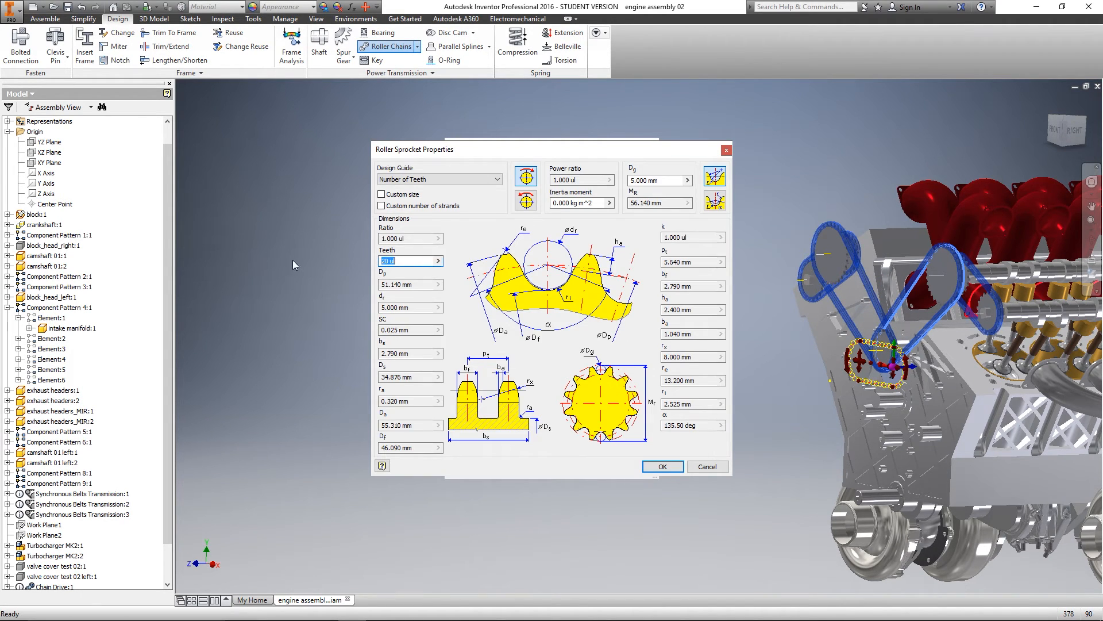
left_click(662, 466)
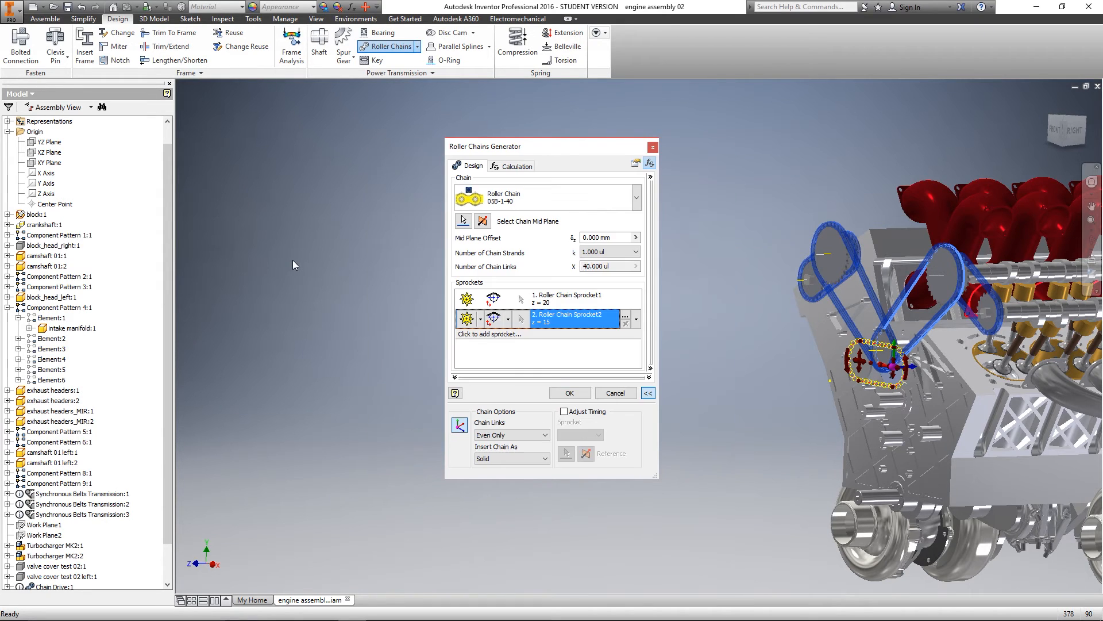
Fix sprocket 2 on the crankshaft and sprocket 1 on the middle shaft, then OK.
left_click(476, 319)
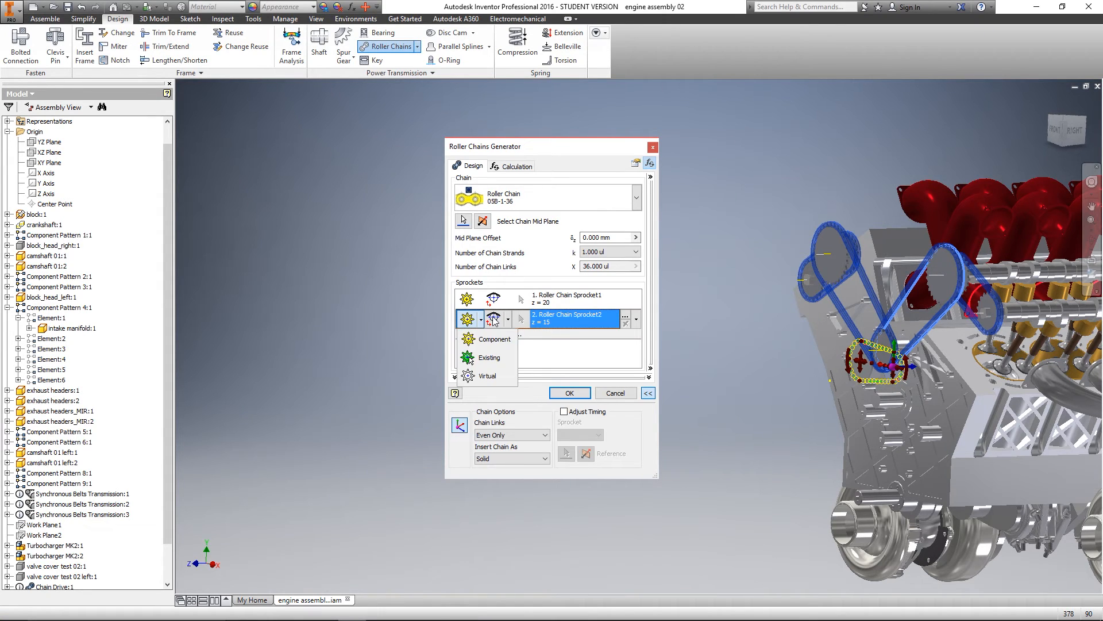
left_click(495, 319)
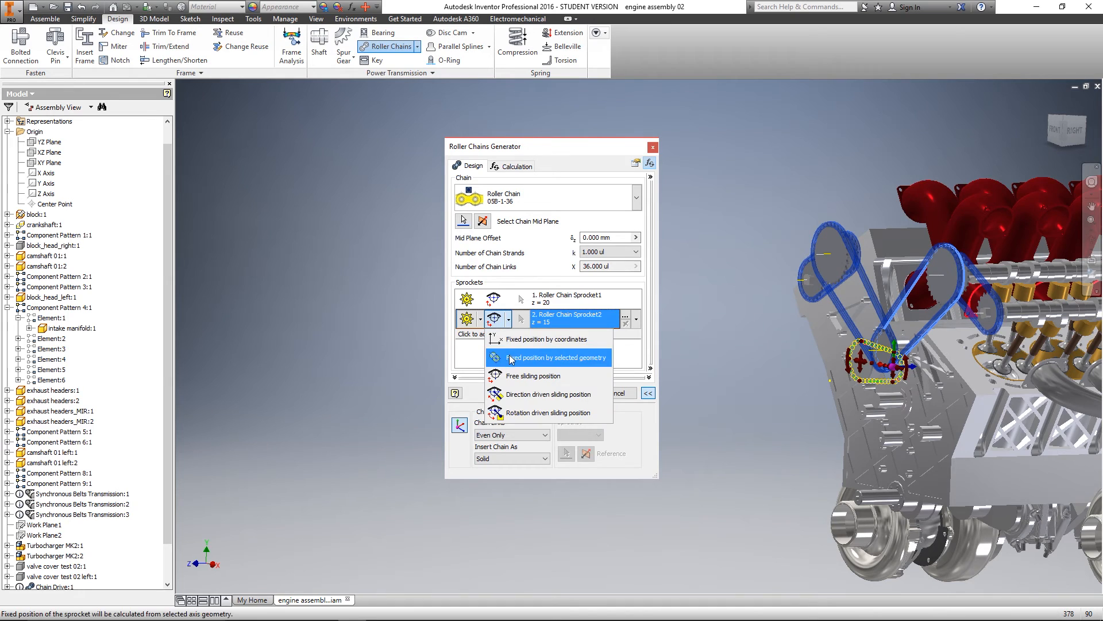
left_click(556, 358)
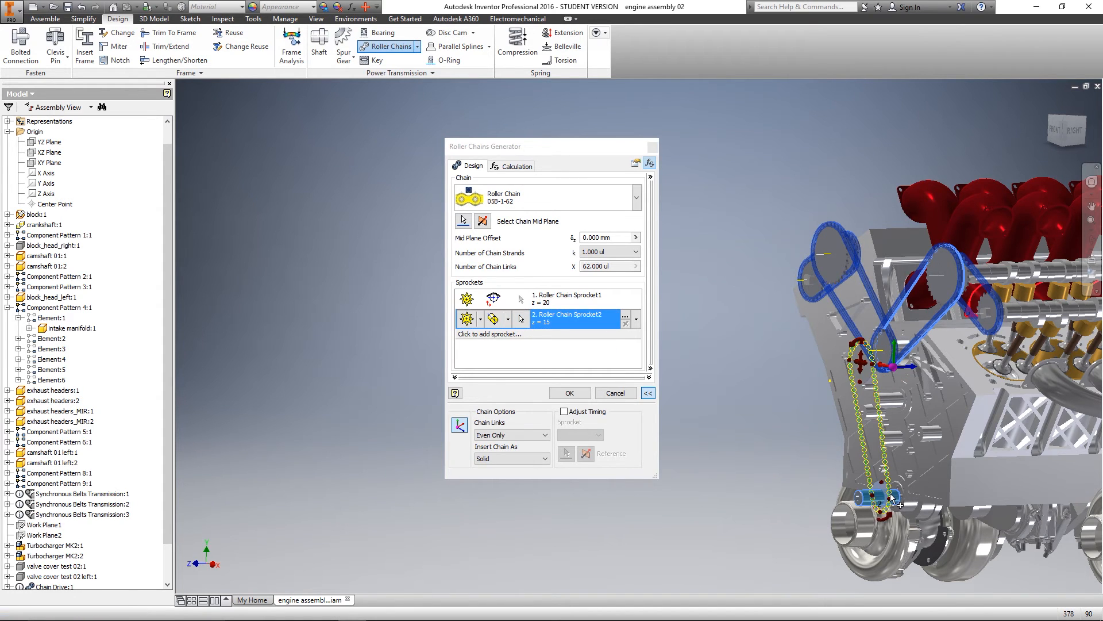
left_click(570, 299)
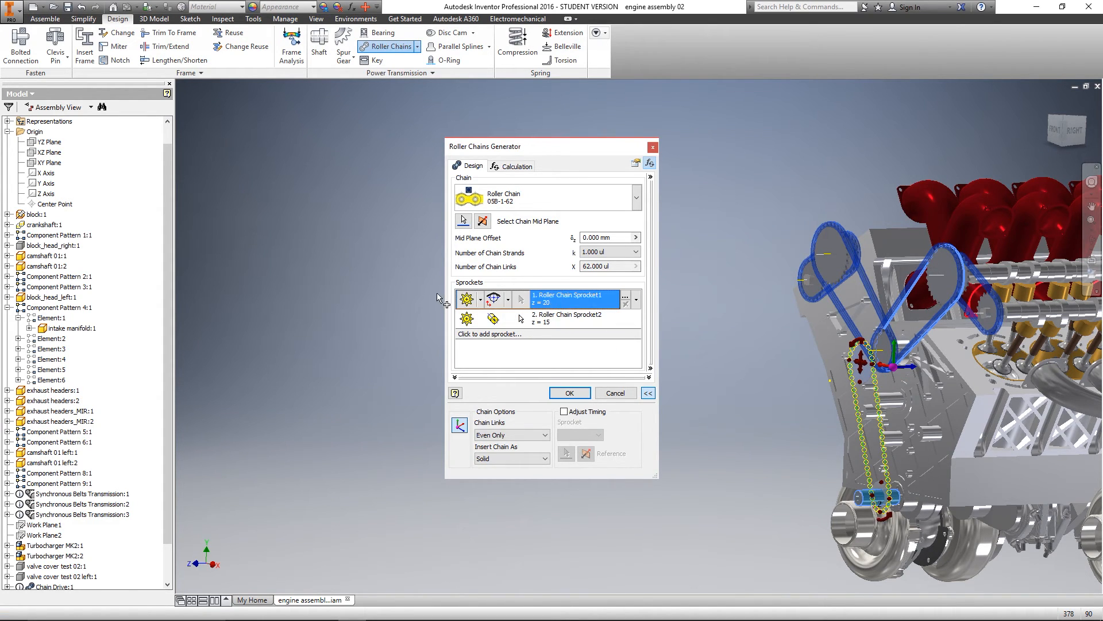
left_click(505, 299)
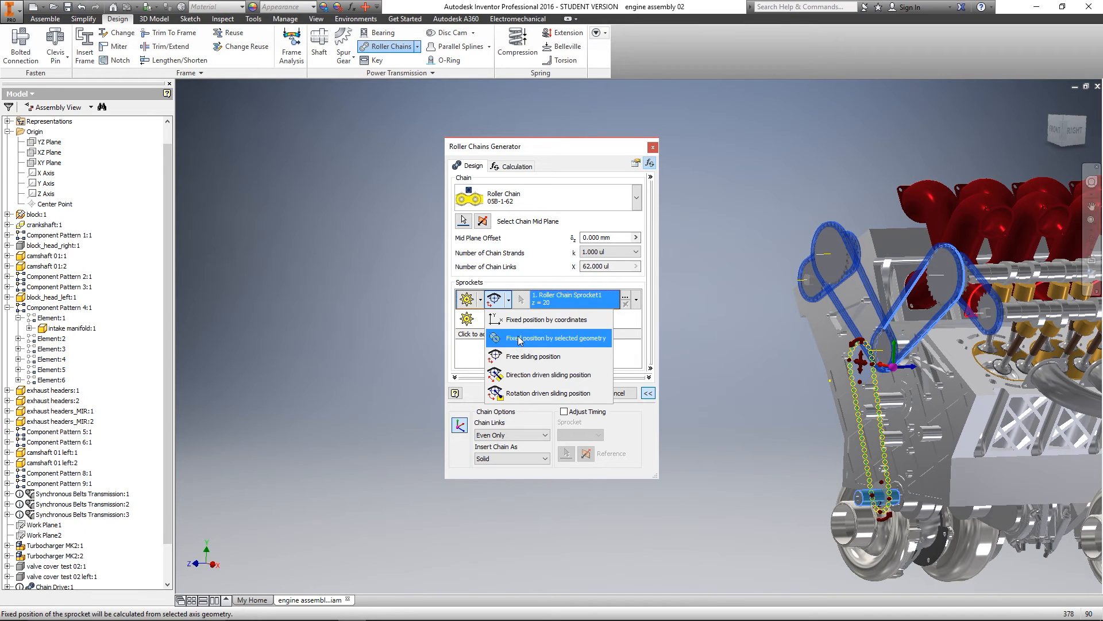
left_click(548, 338)
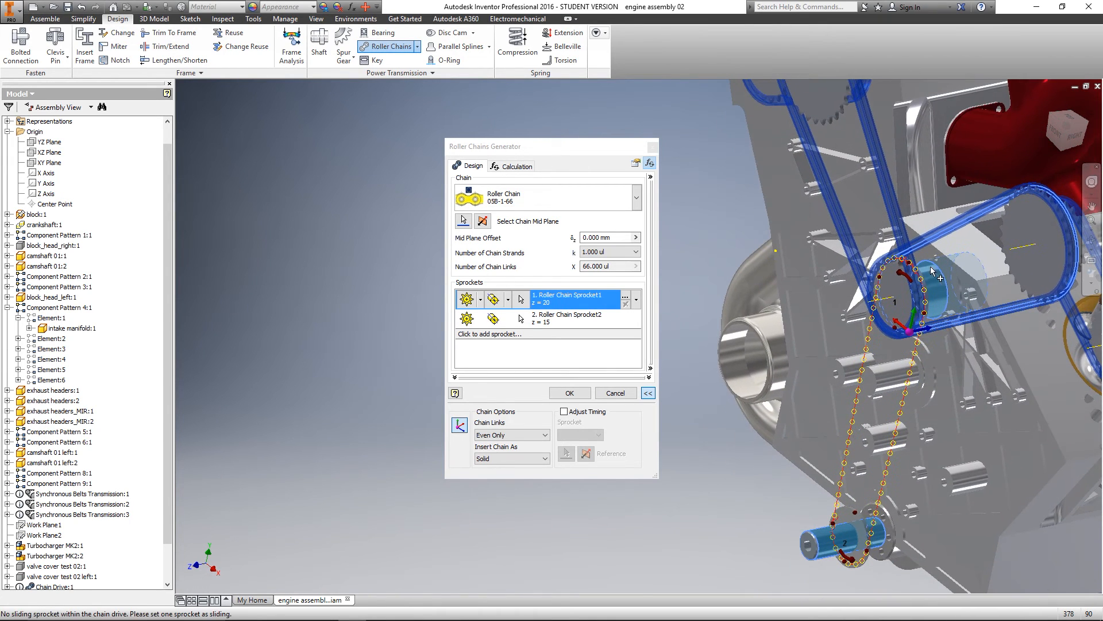
left_click(570, 393)
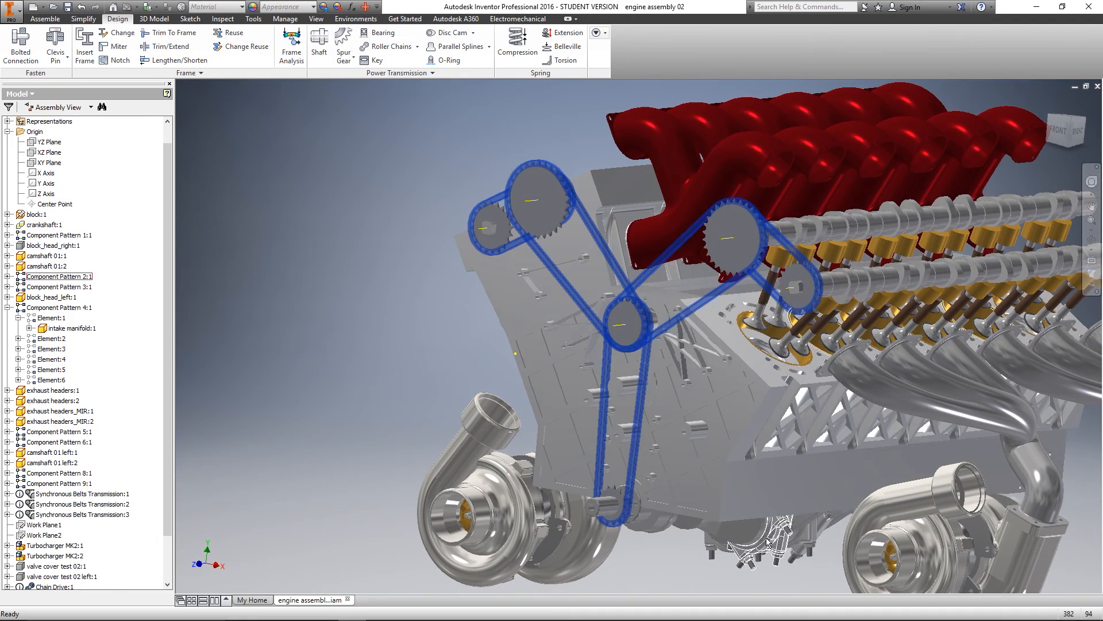
left_click(44, 224)
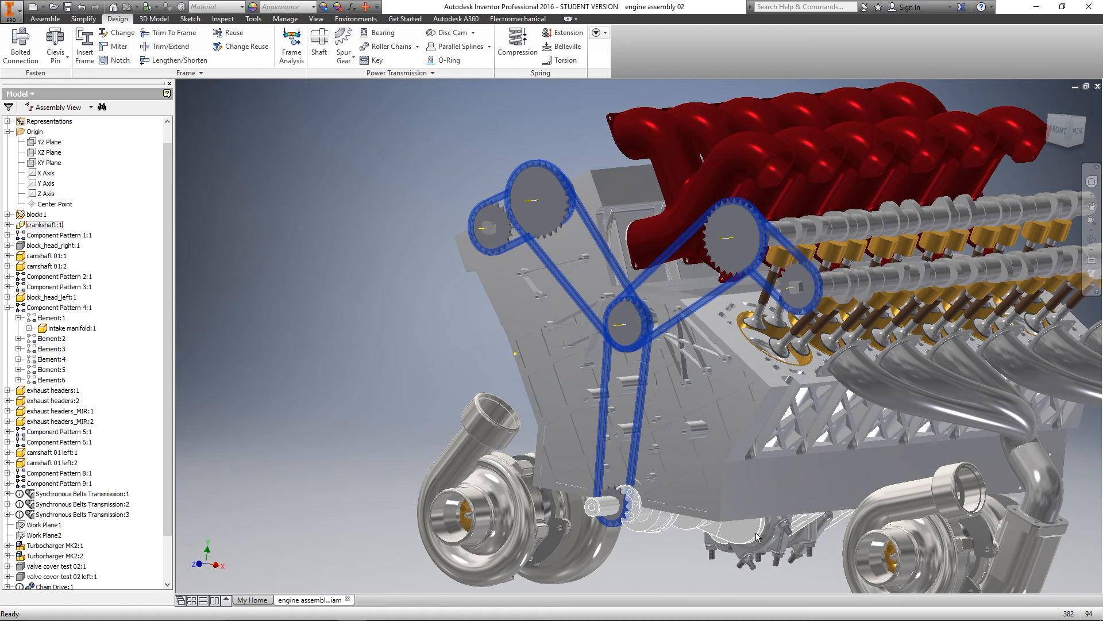